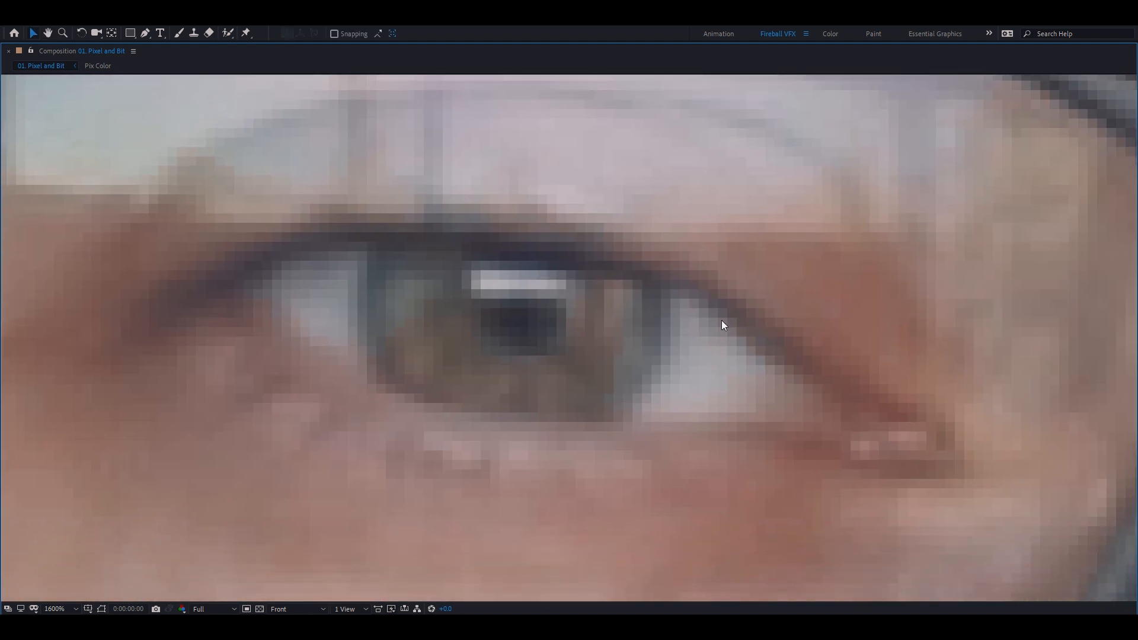
{"action": "mouse_move", "coordinate": [717, 327]}
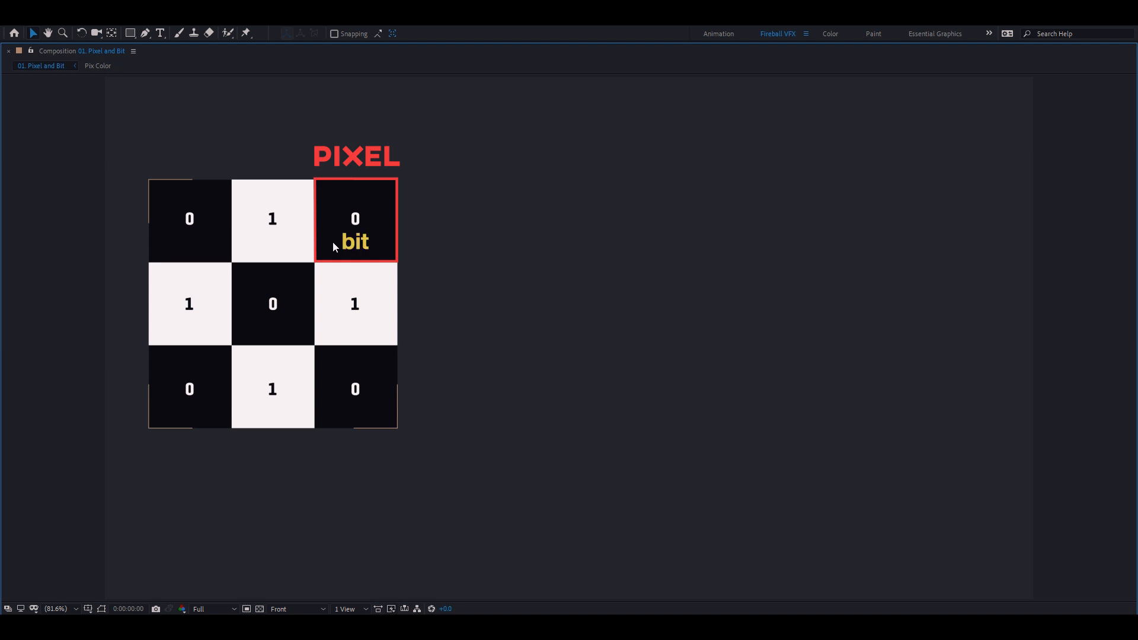
{"action": "mouse_move", "coordinate": [291, 221]}
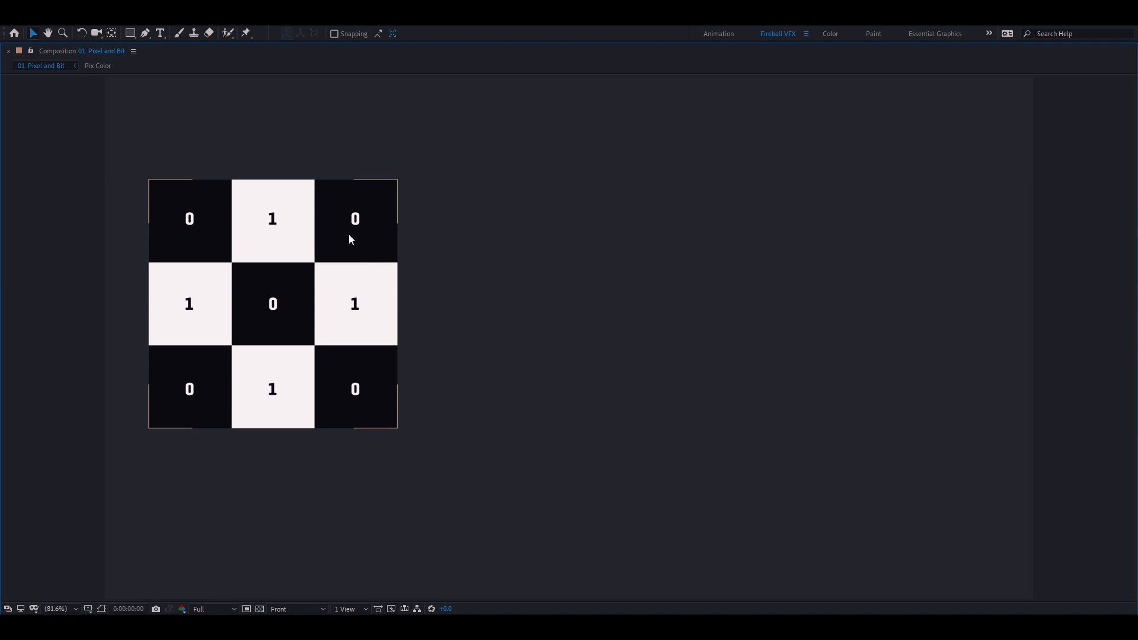
{"action": "mouse_move", "coordinate": [306, 239]}
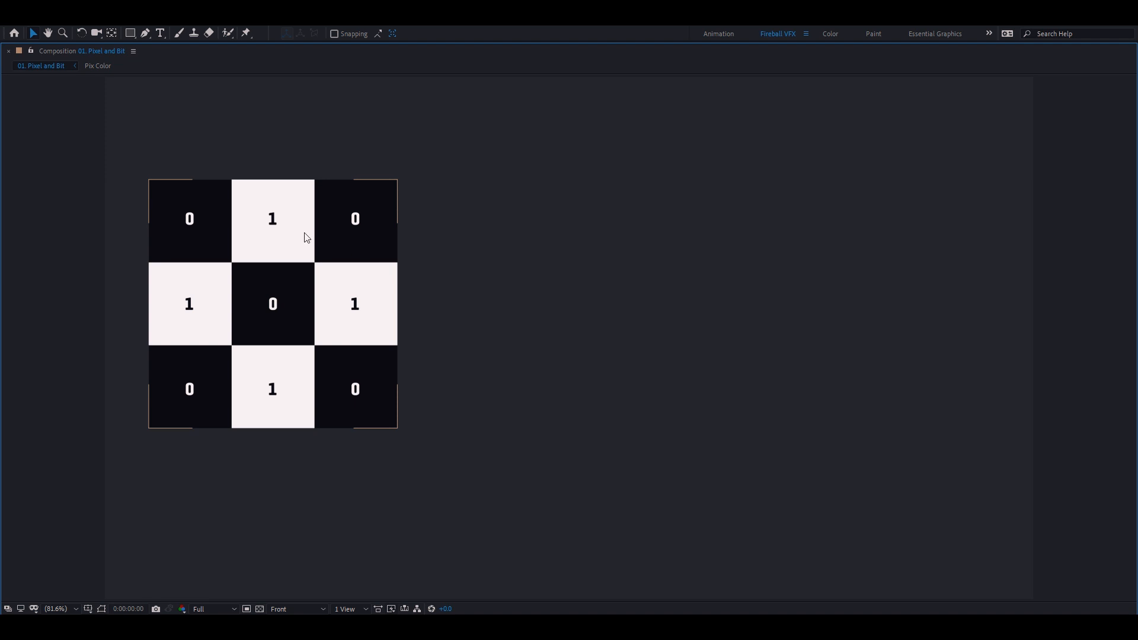
{"action": "mouse_move", "coordinate": [354, 216]}
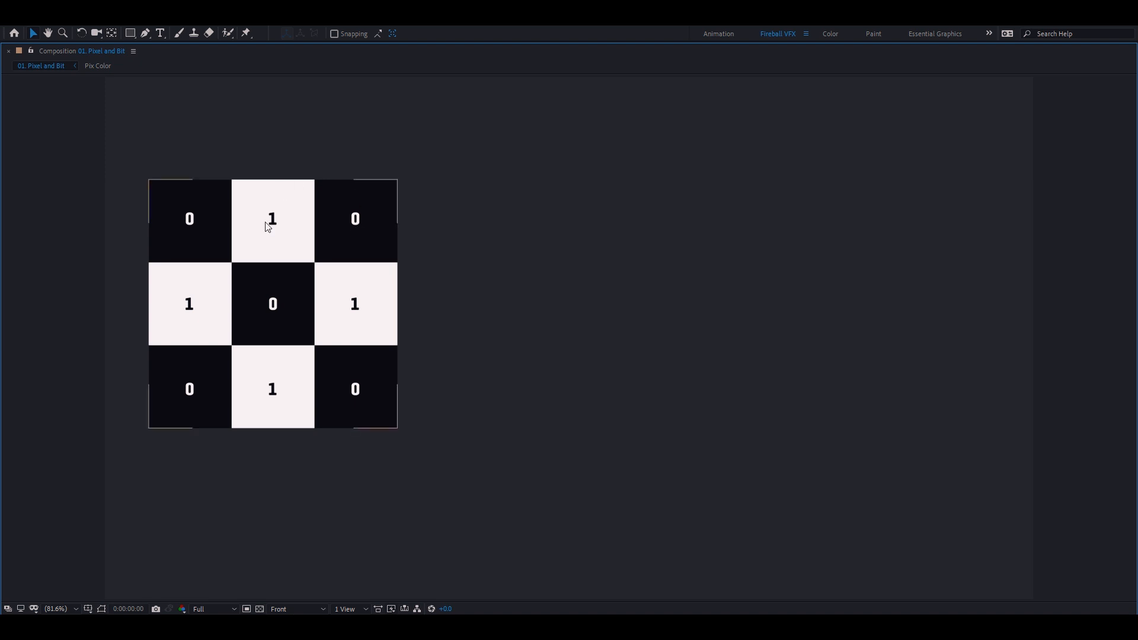
{"action": "mouse_move", "coordinate": [329, 225]}
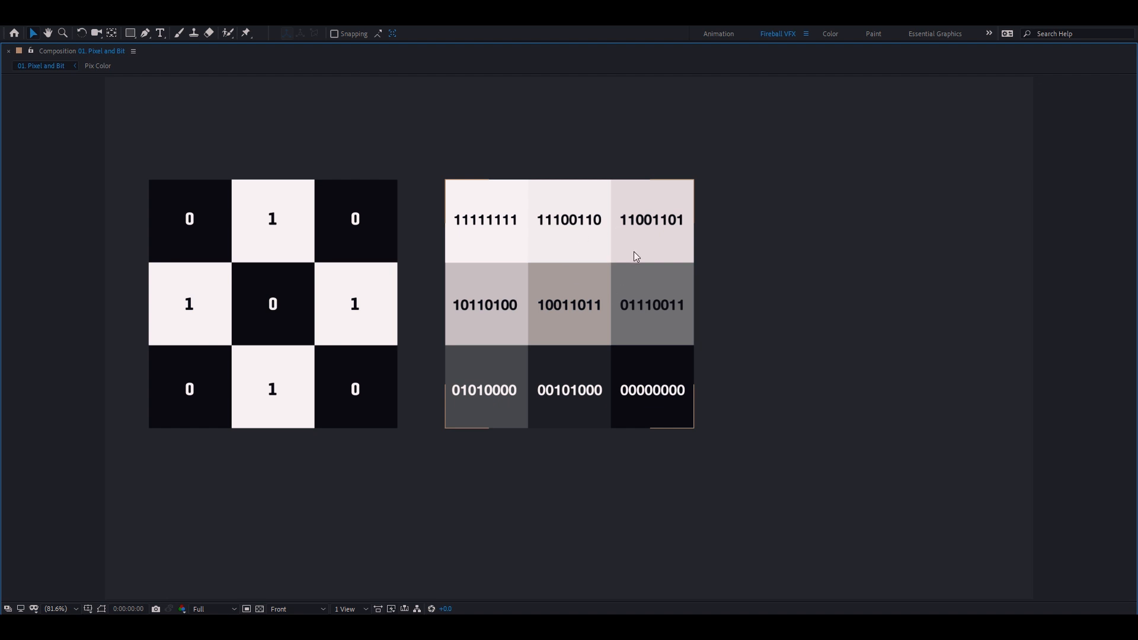
{"action": "mouse_move", "coordinate": [666, 242]}
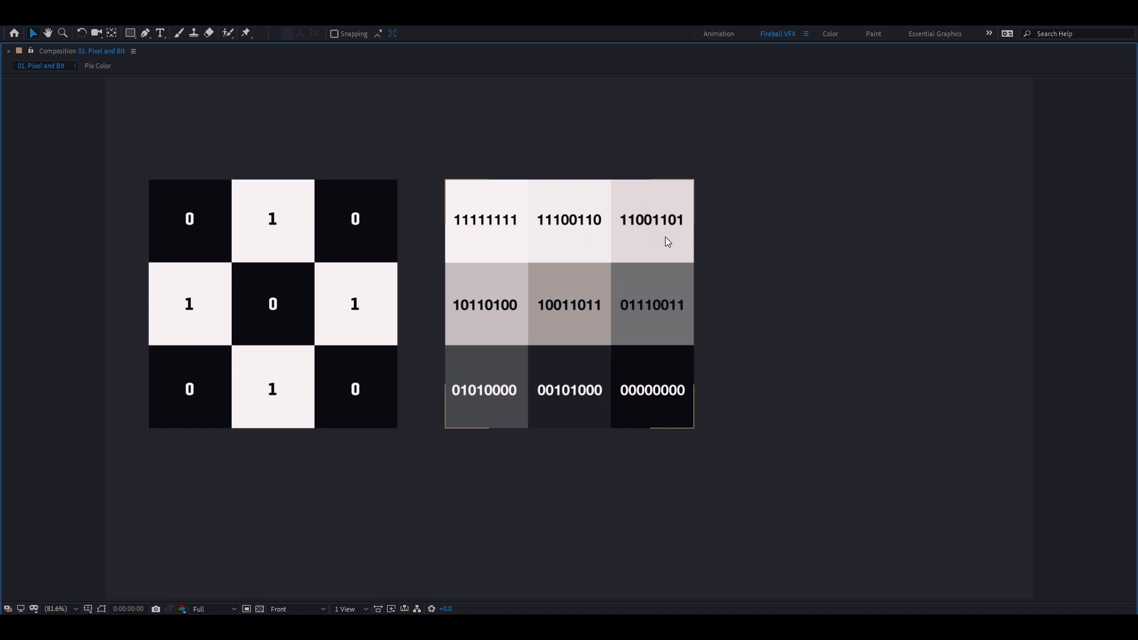
{"action": "mouse_move", "coordinate": [484, 248]}
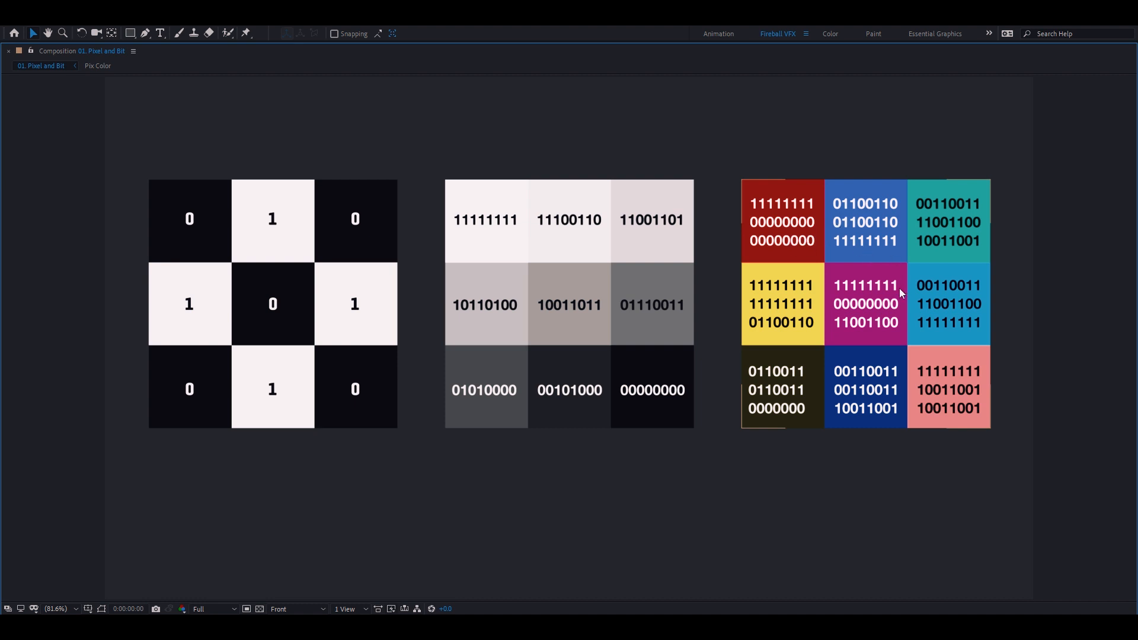
{"action": "mouse_move", "coordinate": [806, 253]}
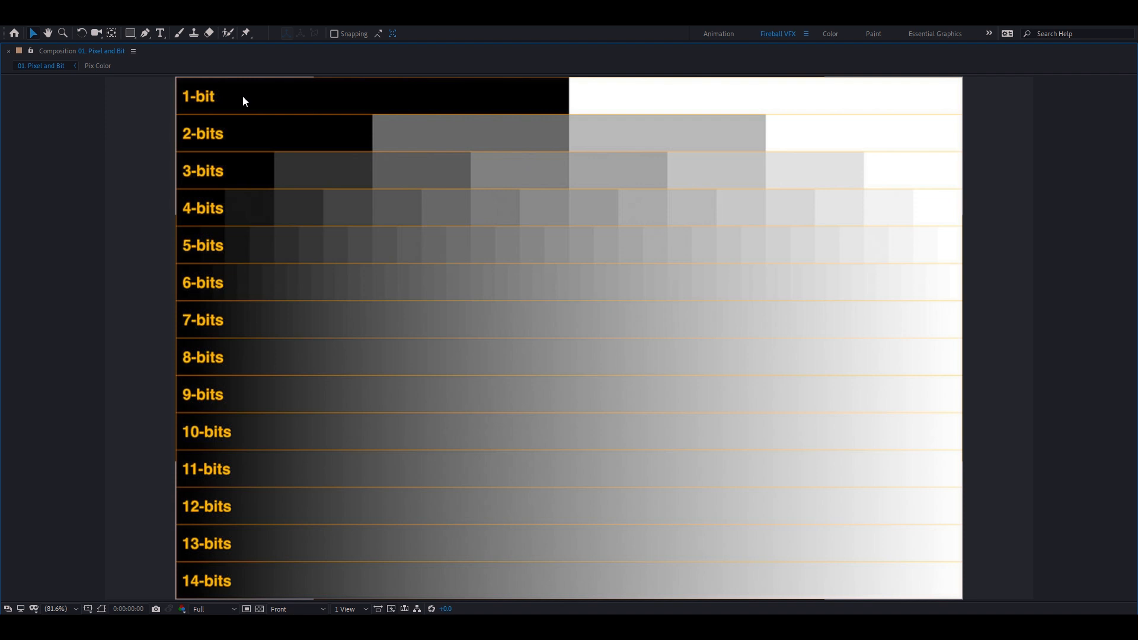
{"action": "mouse_move", "coordinate": [623, 89]}
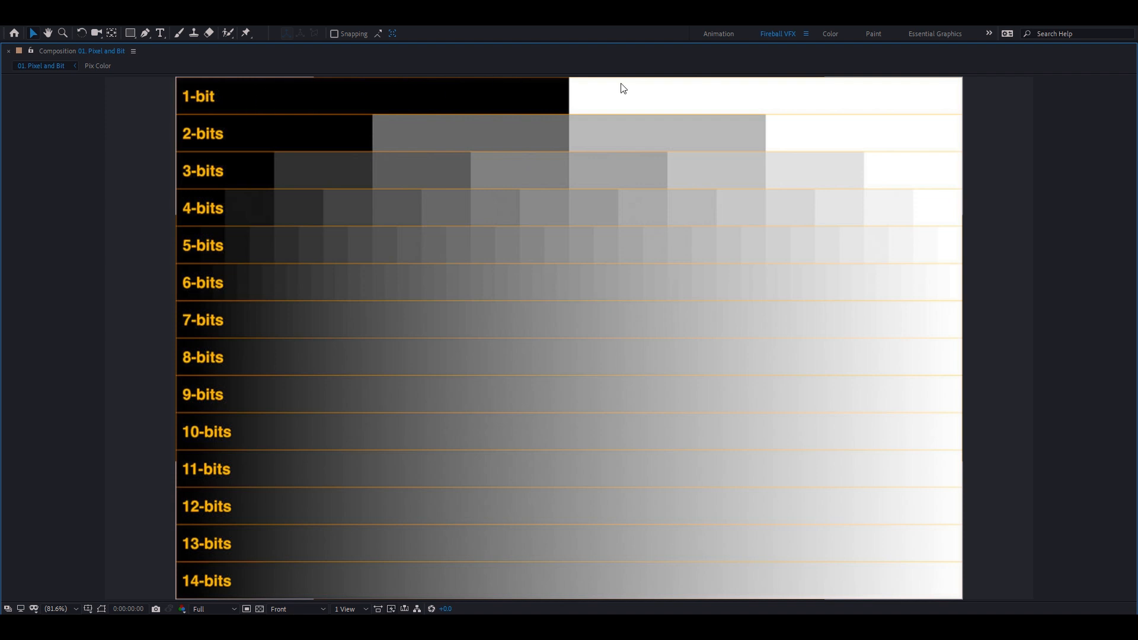
{"action": "mouse_move", "coordinate": [263, 102]}
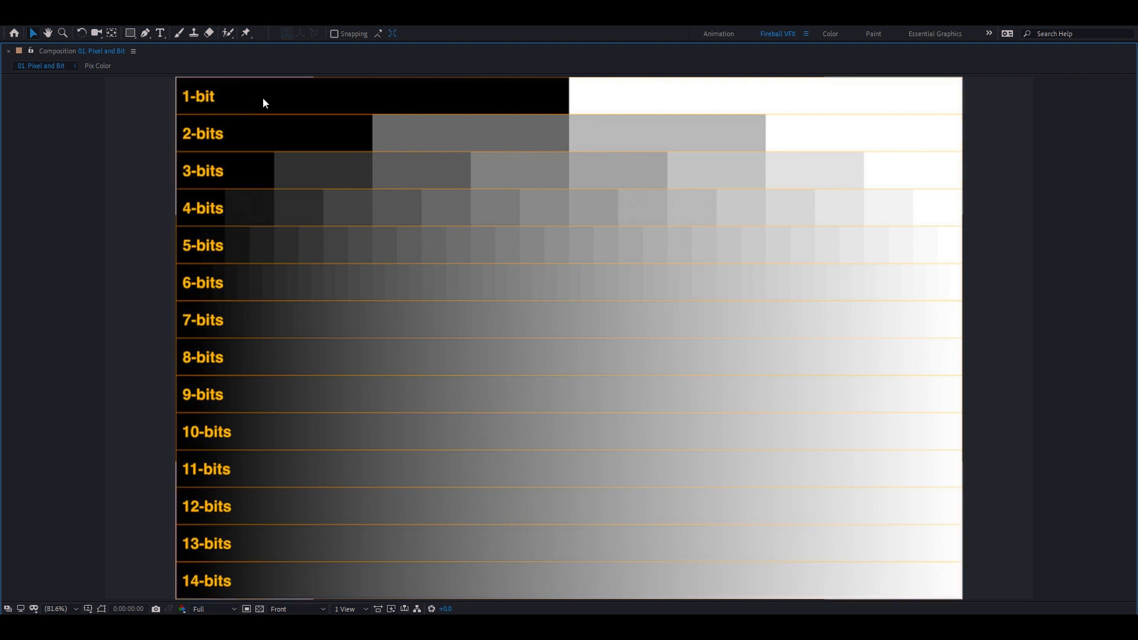
{"action": "mouse_move", "coordinate": [574, 92]}
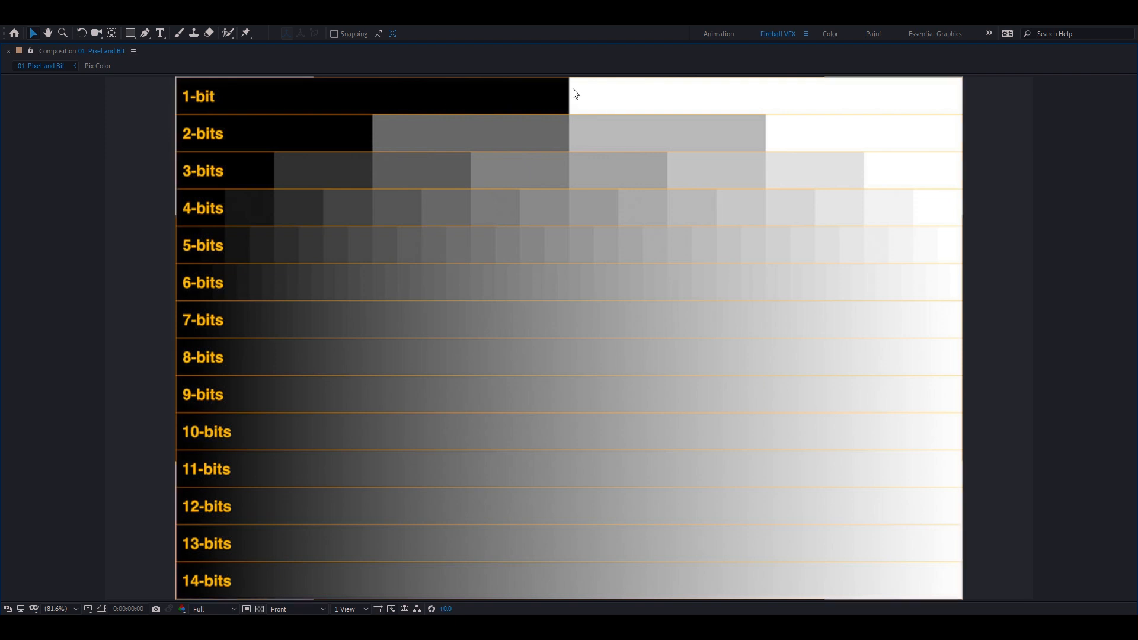
{"action": "mouse_move", "coordinate": [345, 145]}
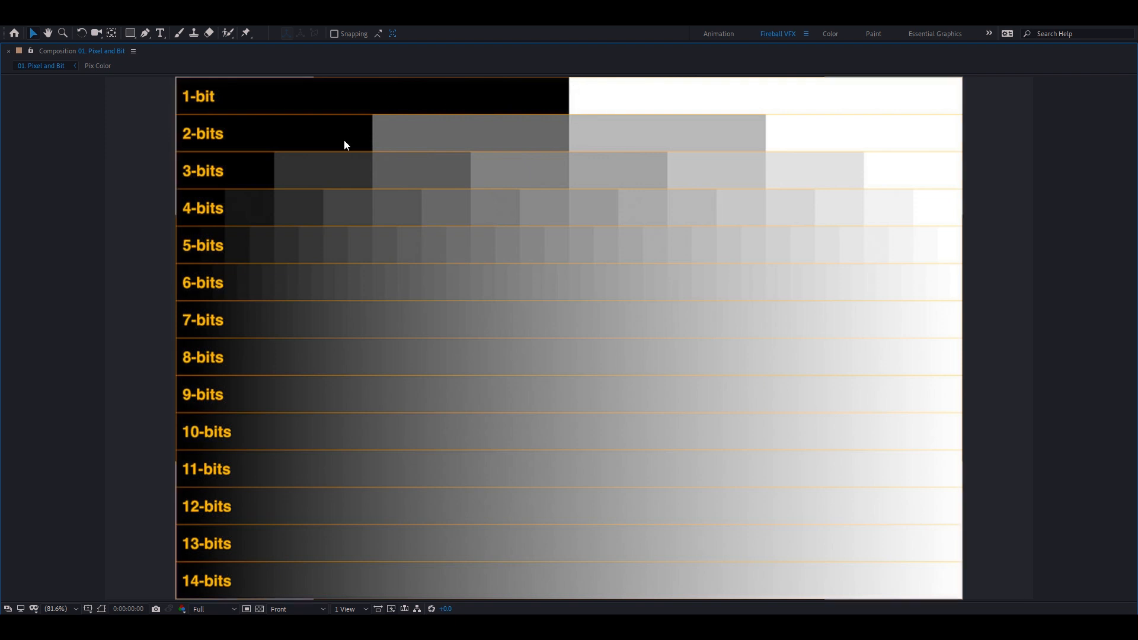
{"action": "mouse_move", "coordinate": [690, 146]}
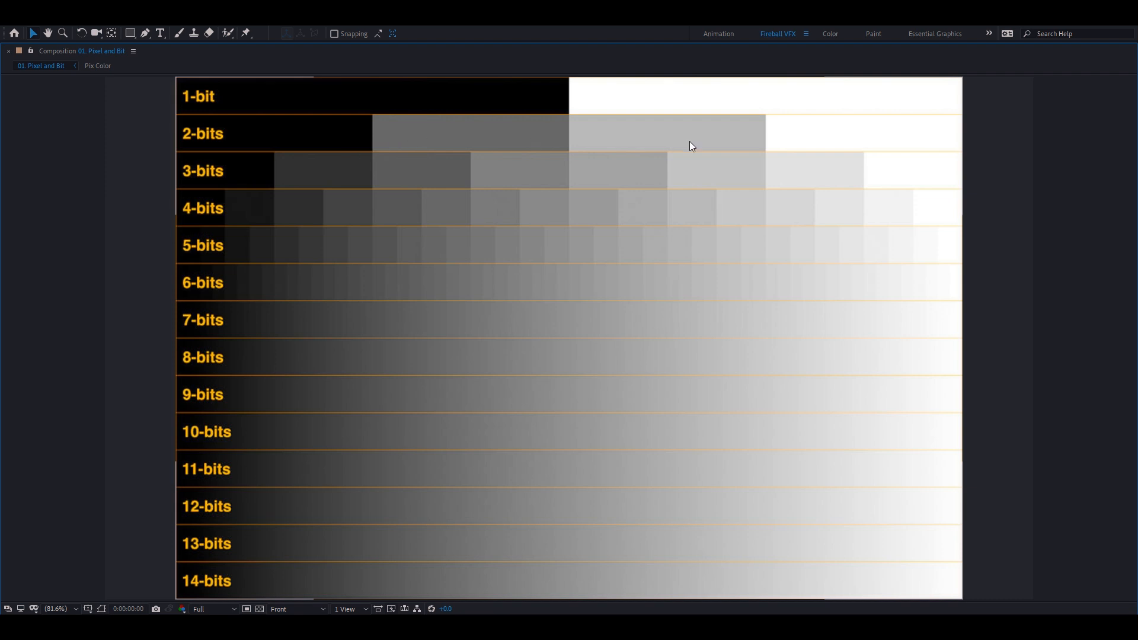
{"action": "mouse_move", "coordinate": [345, 500]}
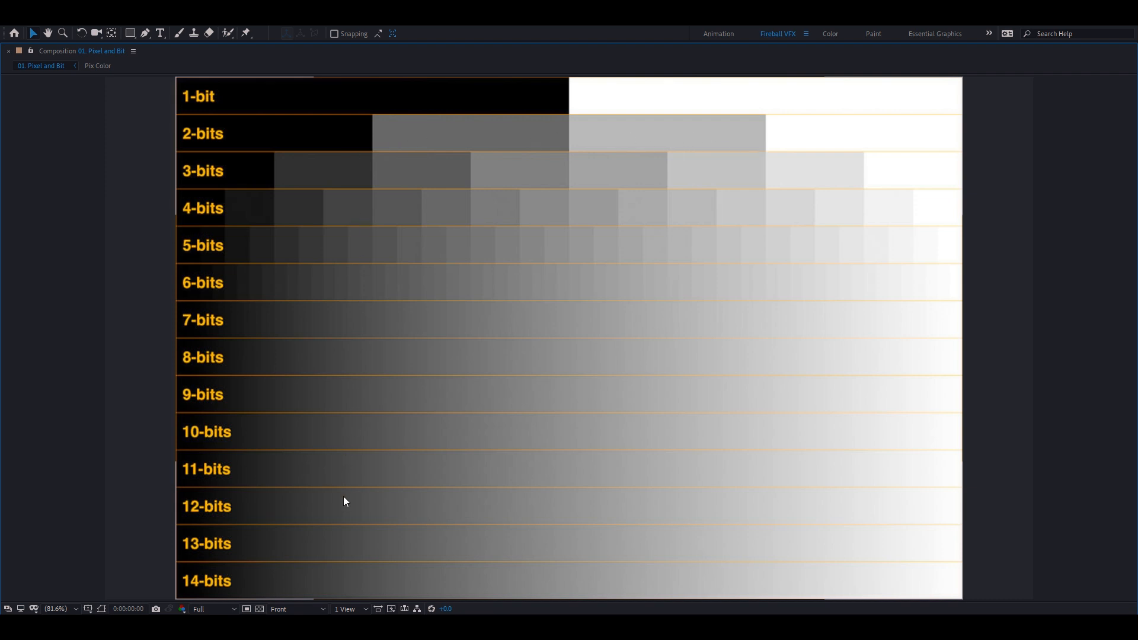
{"action": "mouse_move", "coordinate": [257, 588]}
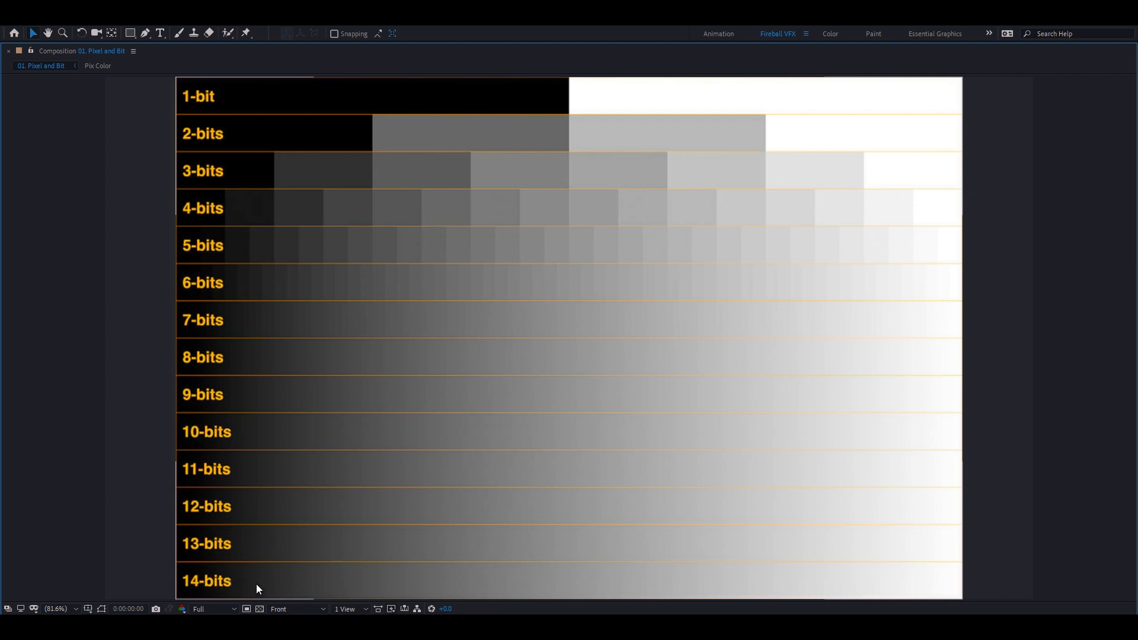
{"action": "mouse_move", "coordinate": [946, 578]}
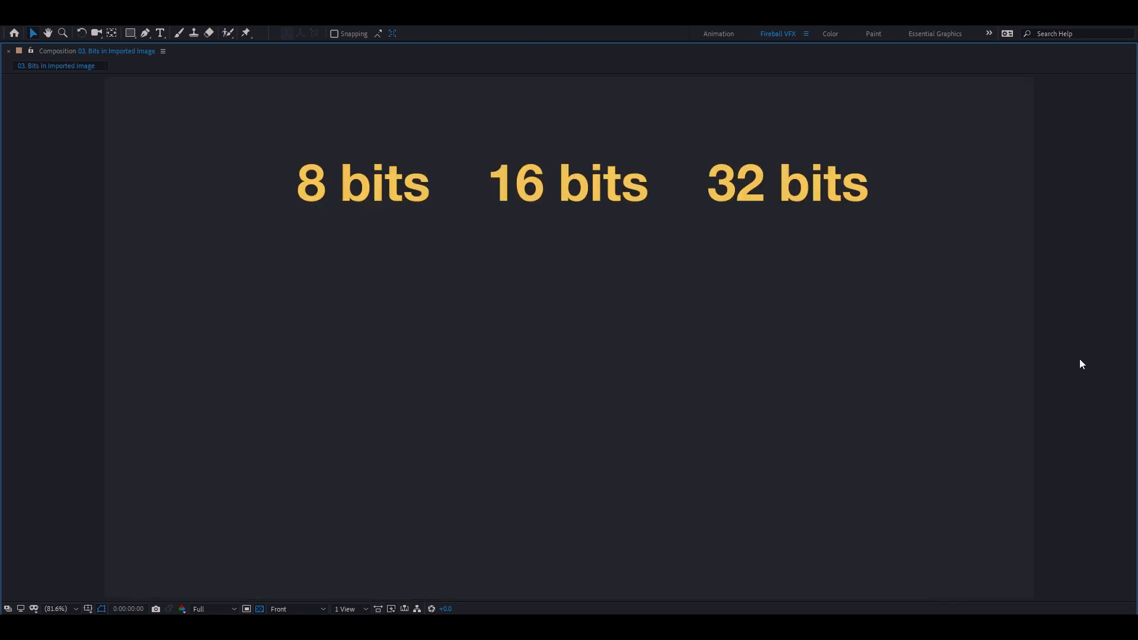
{"action": "mouse_move", "coordinate": [1003, 299]}
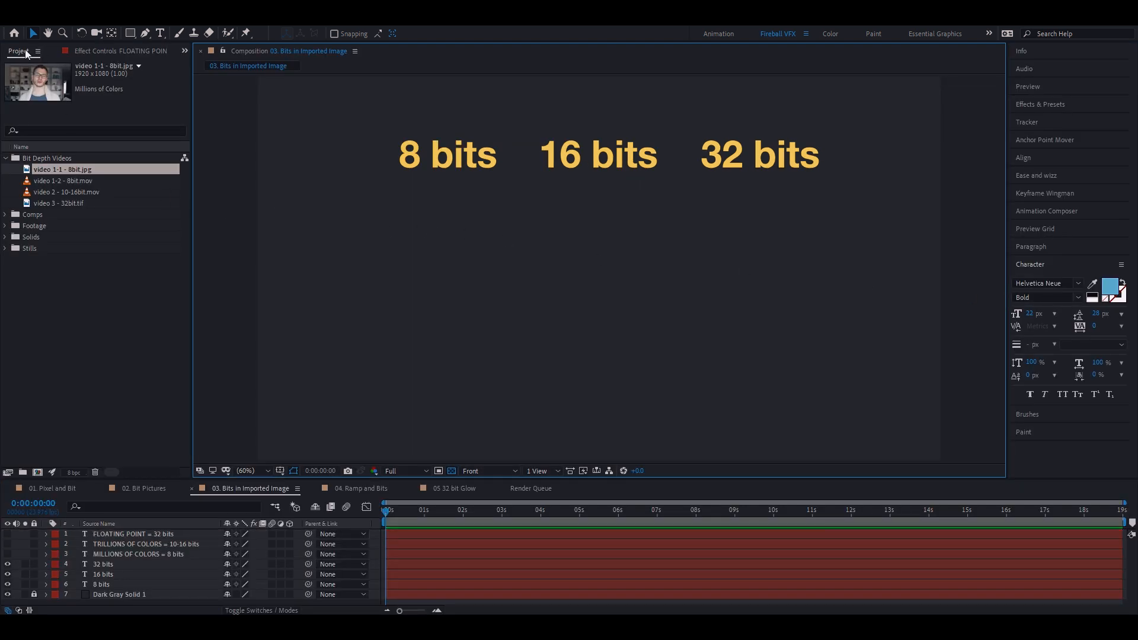
{"action": "mouse_move", "coordinate": [85, 105]}
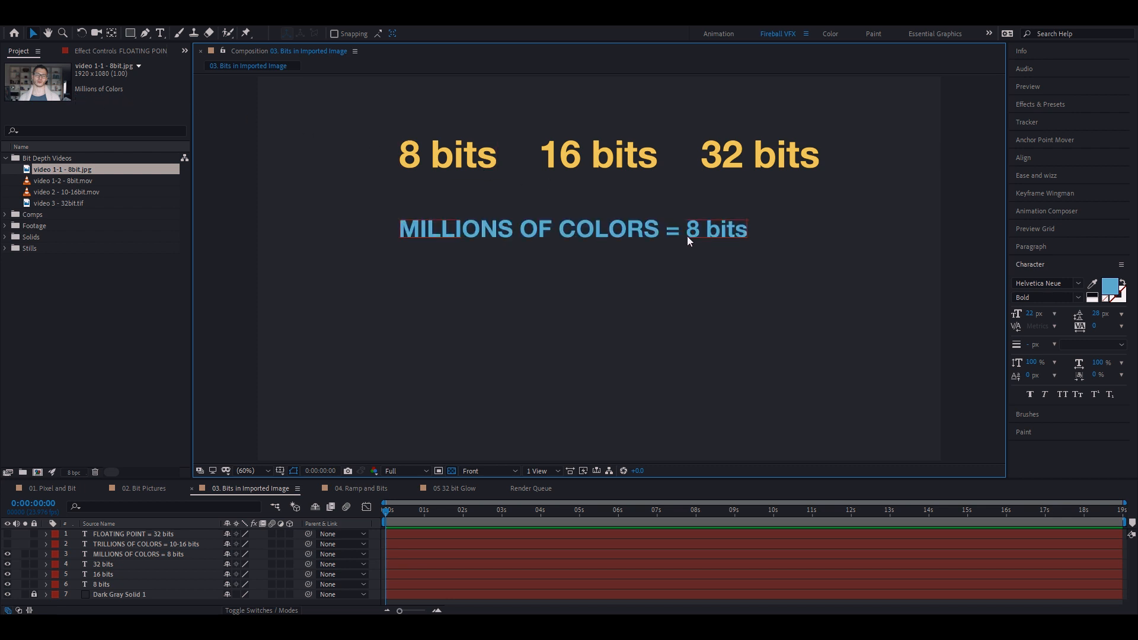
Check the colour depth info of the 10-16 bit video and the 32-bit image in the Project panel
{"action": "left_click", "coordinate": [67, 192]}
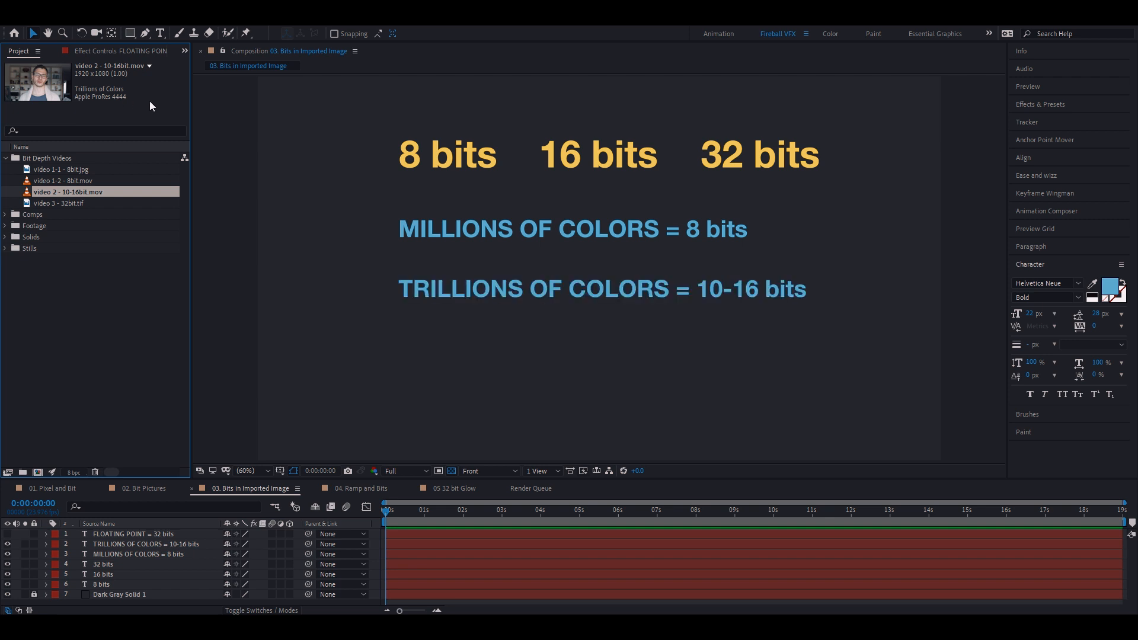
{"action": "mouse_move", "coordinate": [759, 310]}
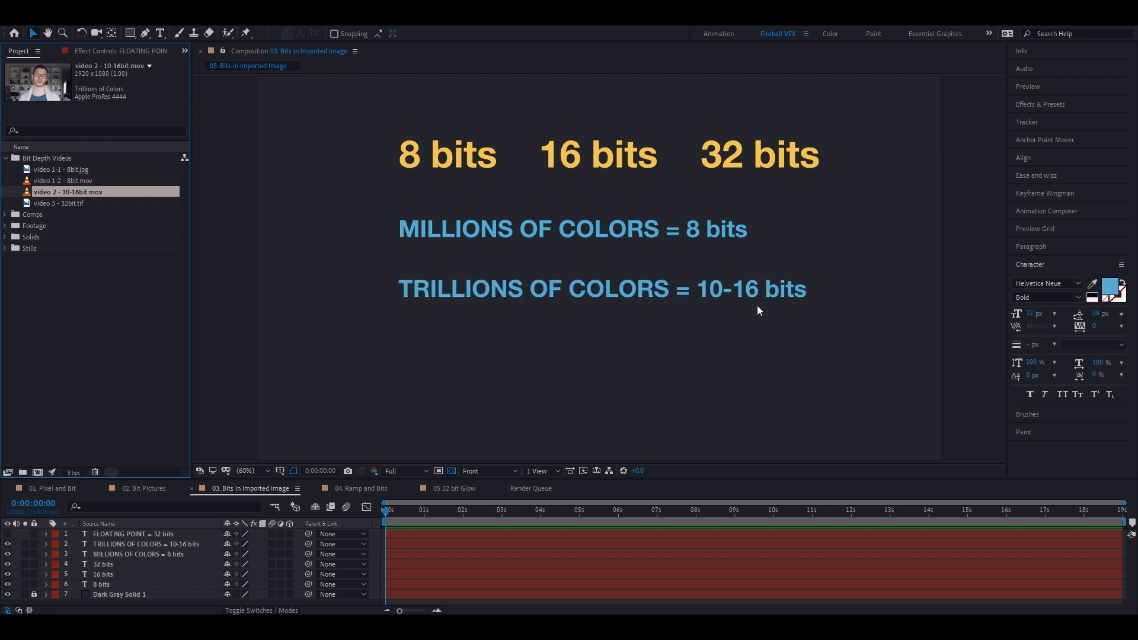
{"action": "left_click", "coordinate": [59, 203]}
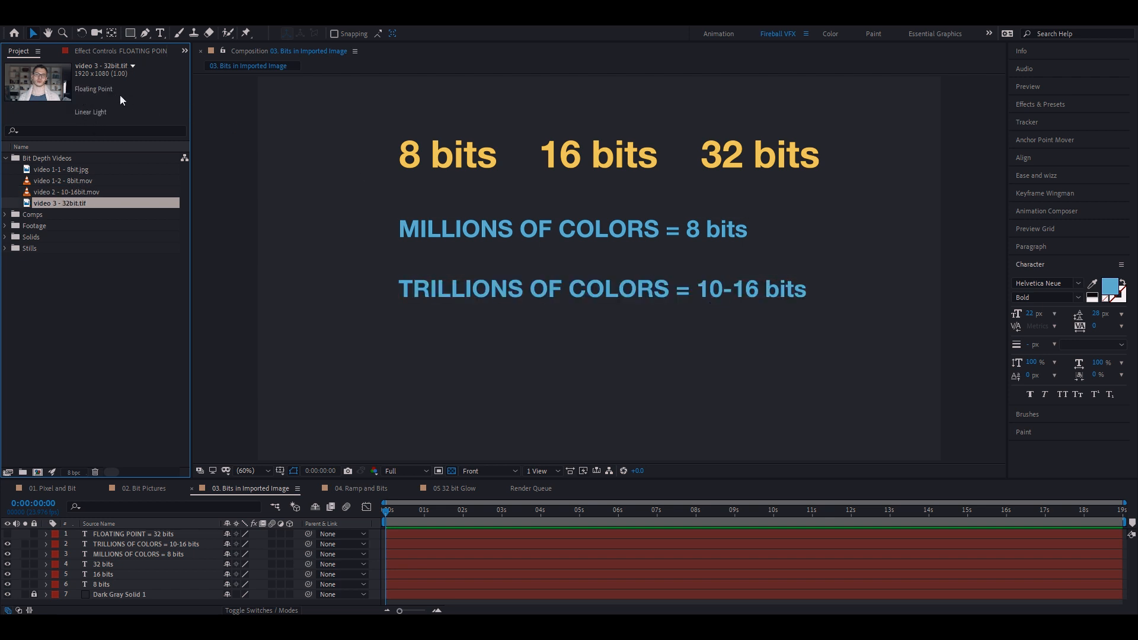
{"action": "left_click", "coordinate": [8, 22]}
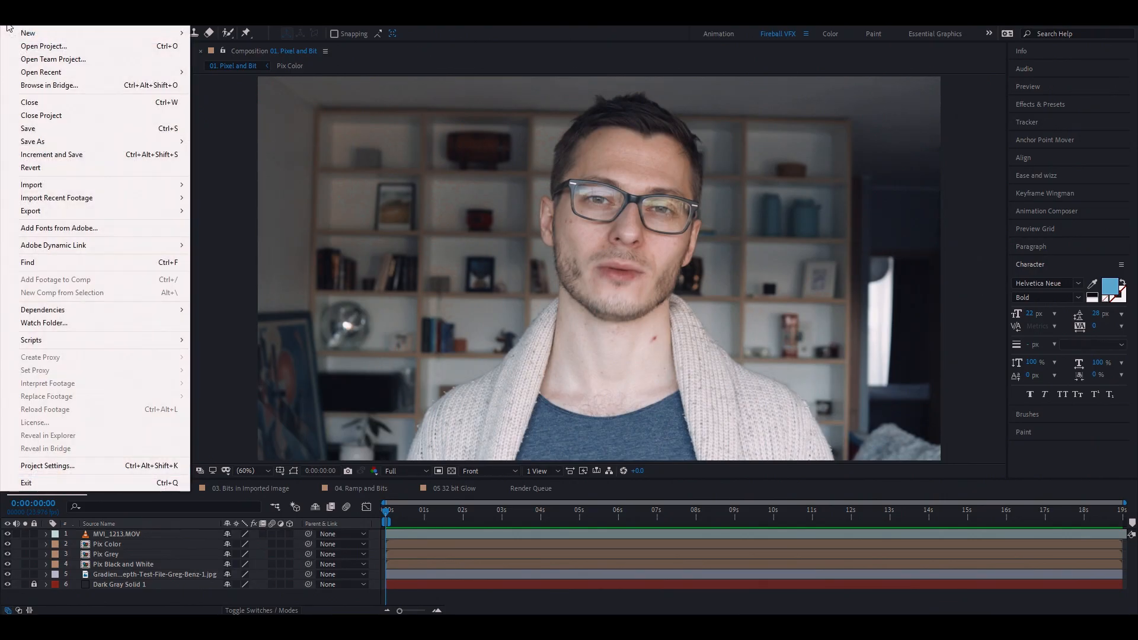
{"action": "left_click", "coordinate": [47, 465]}
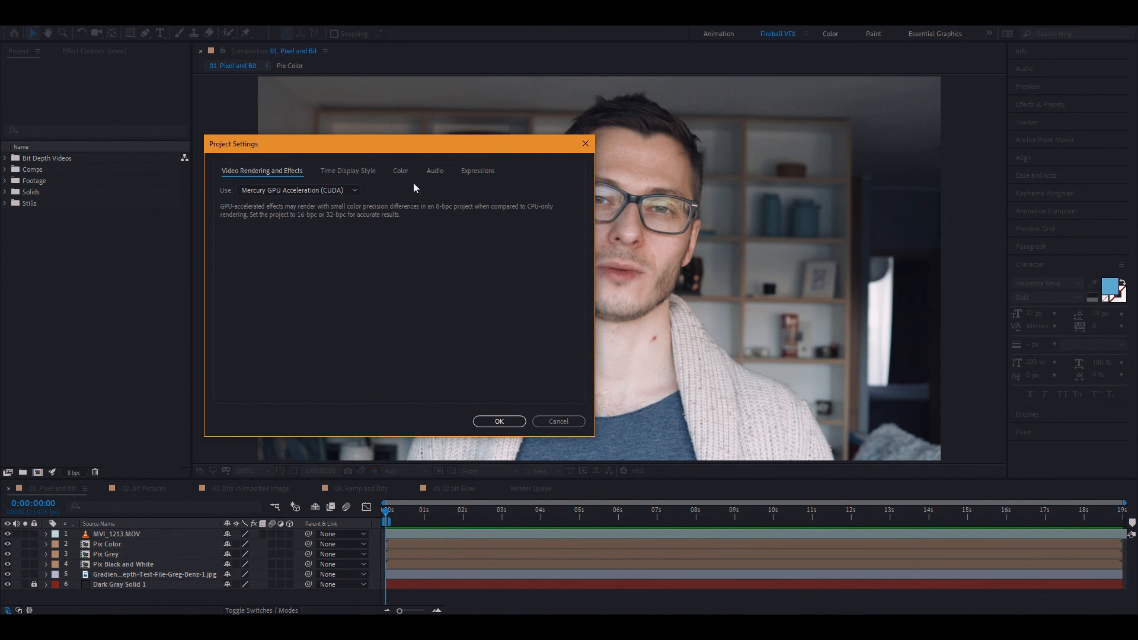
{"action": "left_click", "coordinate": [399, 171]}
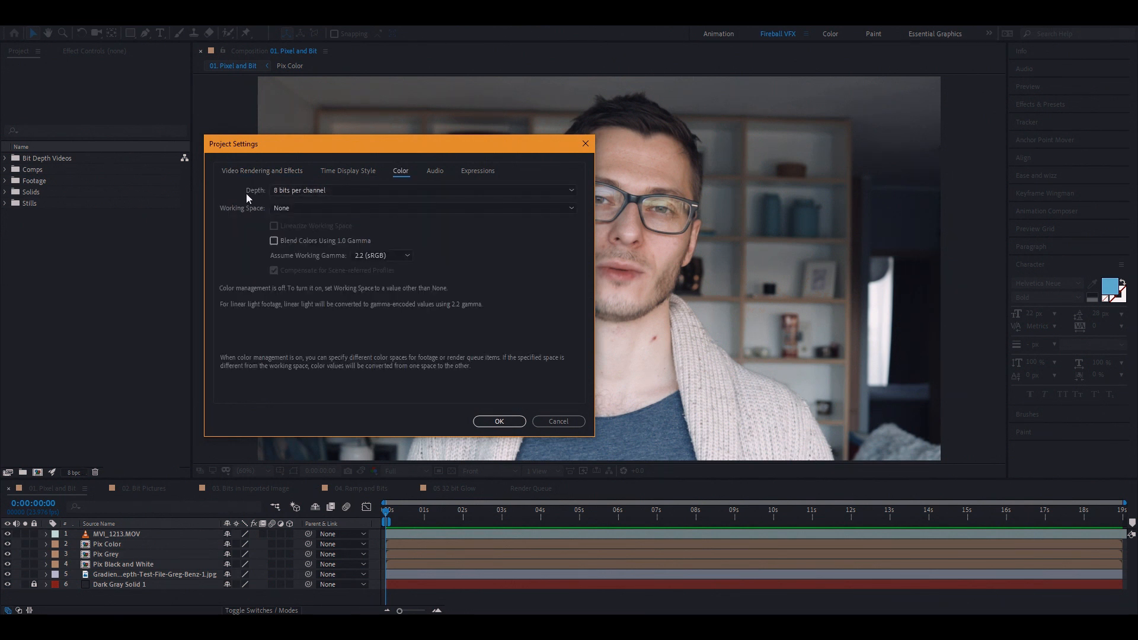
{"action": "left_click", "coordinate": [421, 190]}
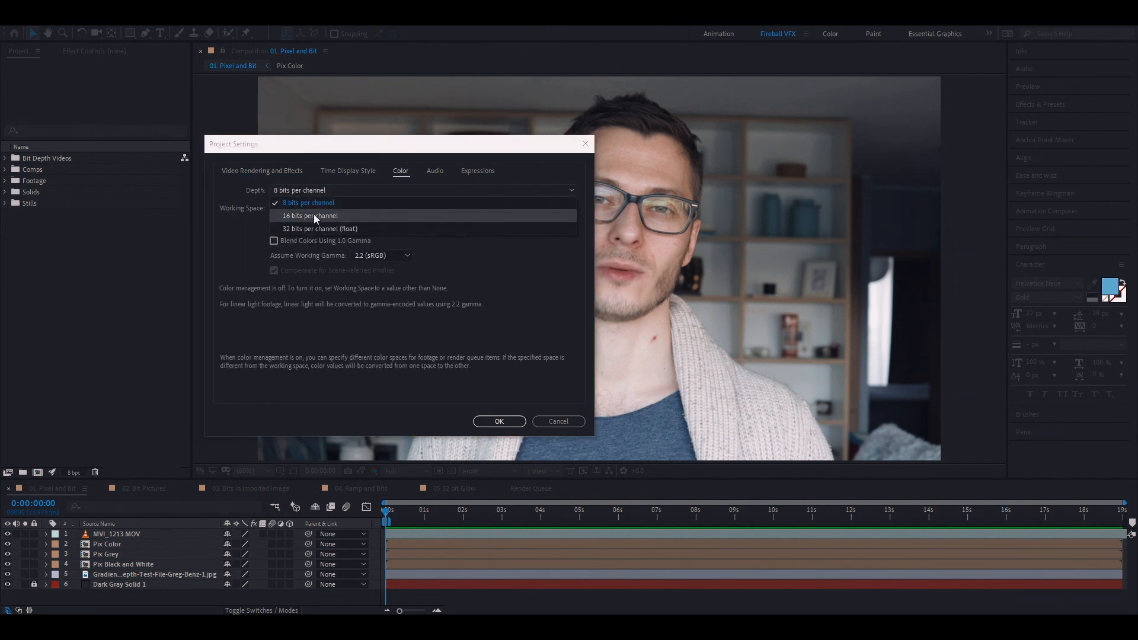
{"action": "mouse_move", "coordinate": [319, 228]}
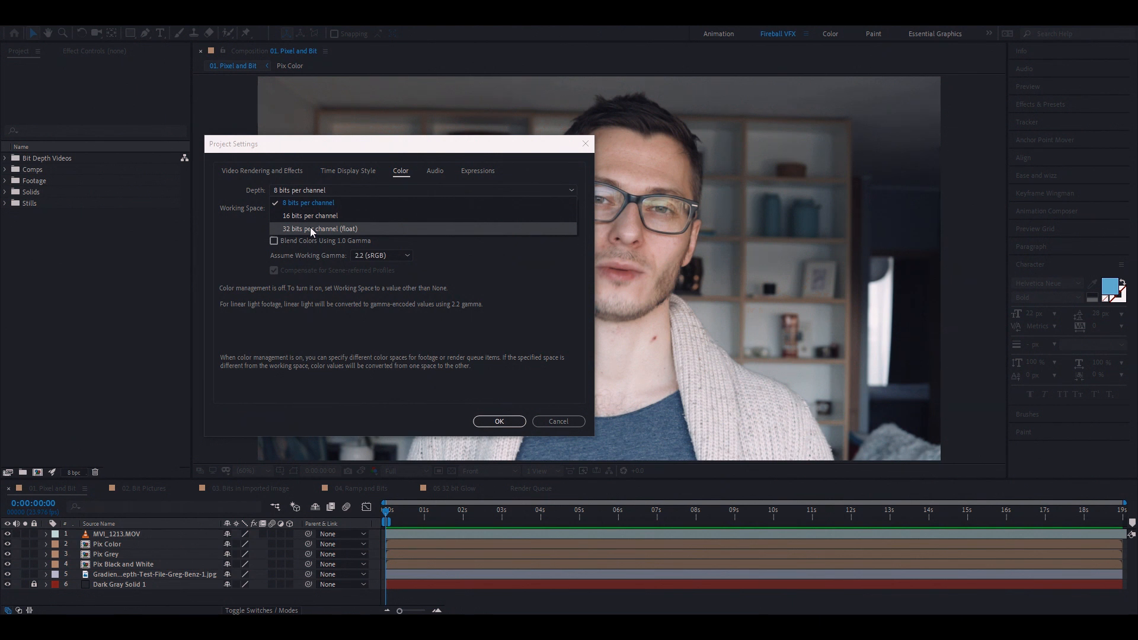
{"action": "left_click", "coordinate": [557, 421]}
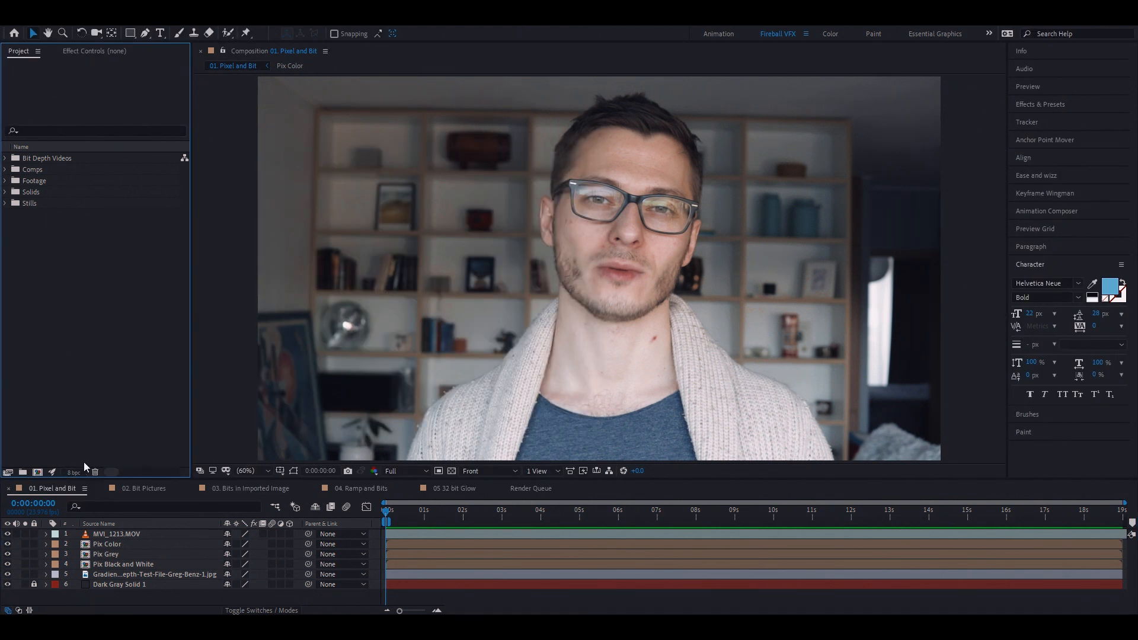
{"action": "mouse_move", "coordinate": [73, 473]}
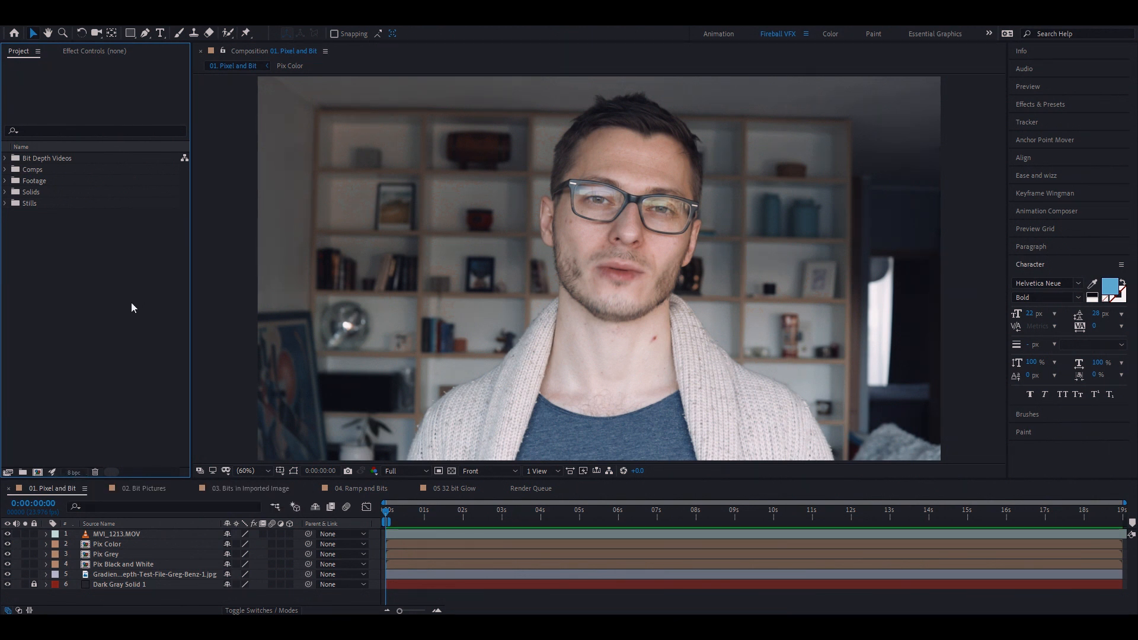
Search Effects & Presets for 'ramp' to find Gradient Ramp
{"action": "type", "text": "ramp"}
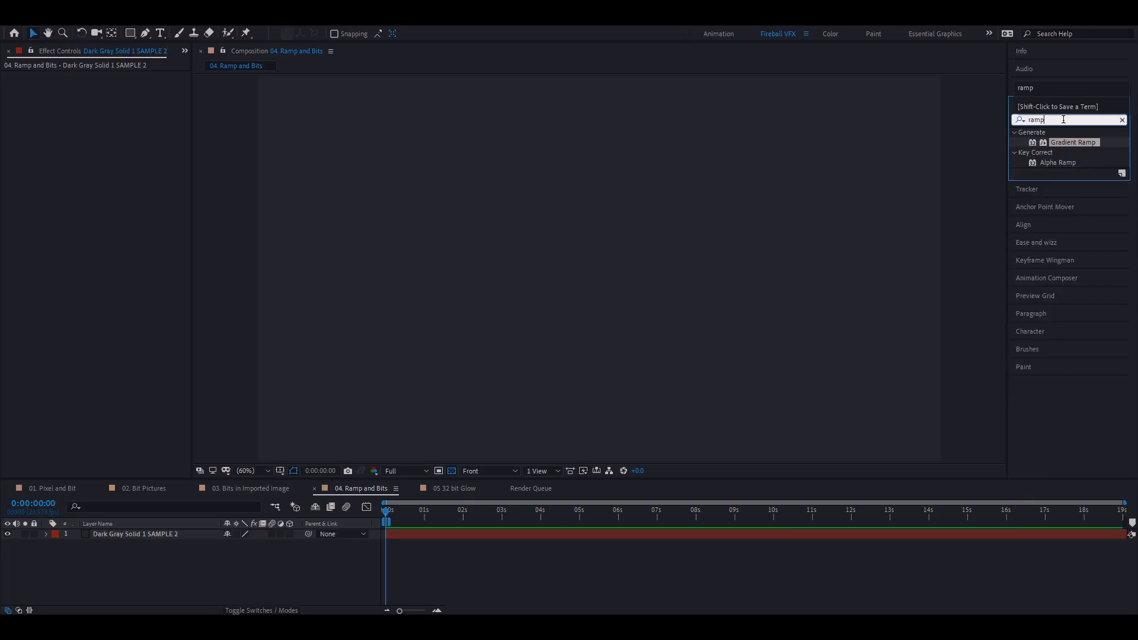
Apply Gradient Ramp to the dark gray solid, shading black to white
{"action": "double_click", "coordinate": [1074, 142]}
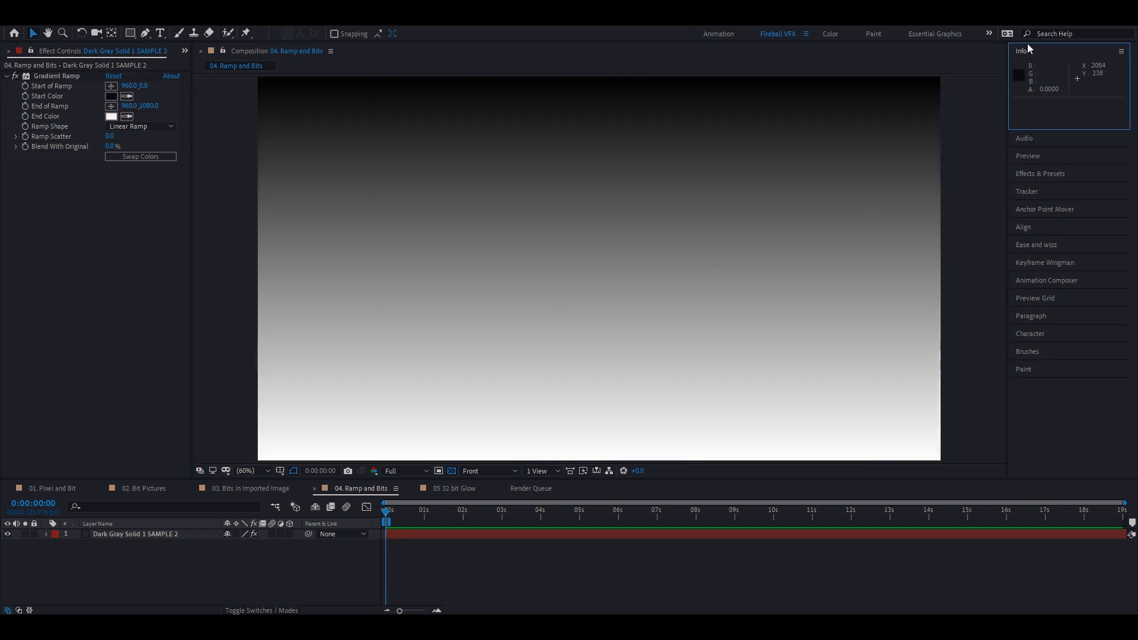
{"action": "mouse_move", "coordinate": [1031, 95]}
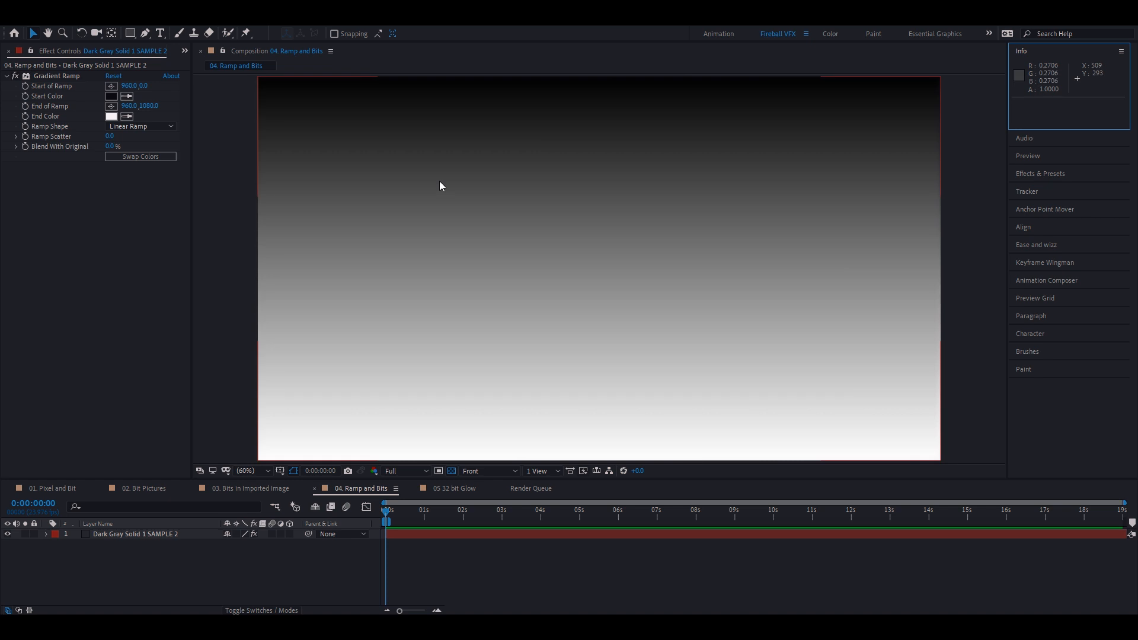
{"action": "mouse_move", "coordinate": [1036, 127]}
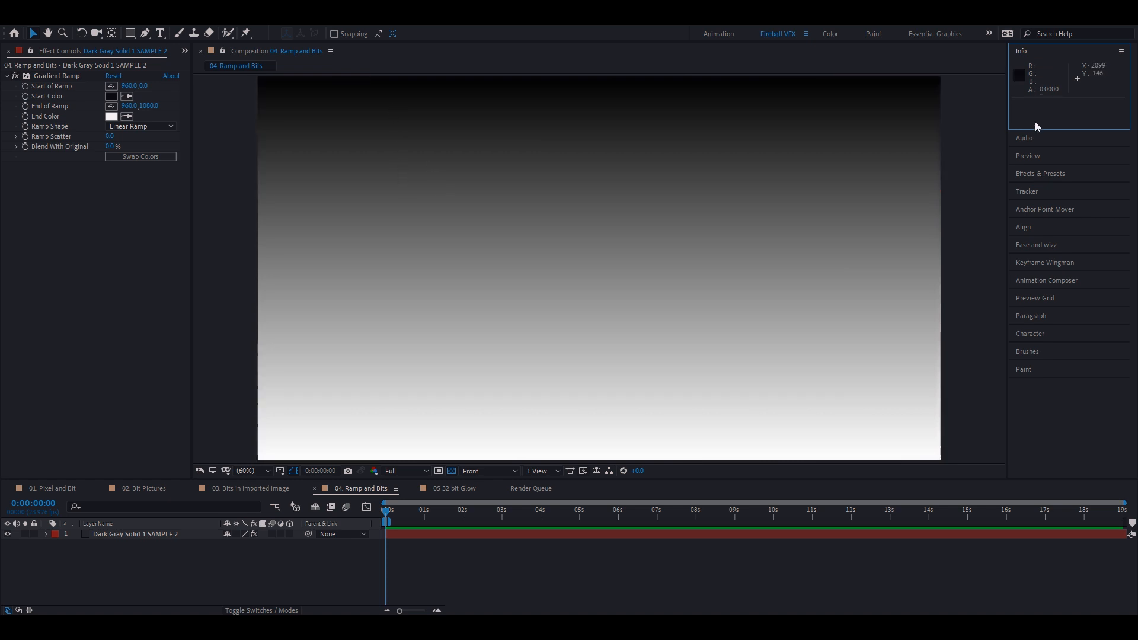
{"action": "mouse_move", "coordinate": [473, 197]}
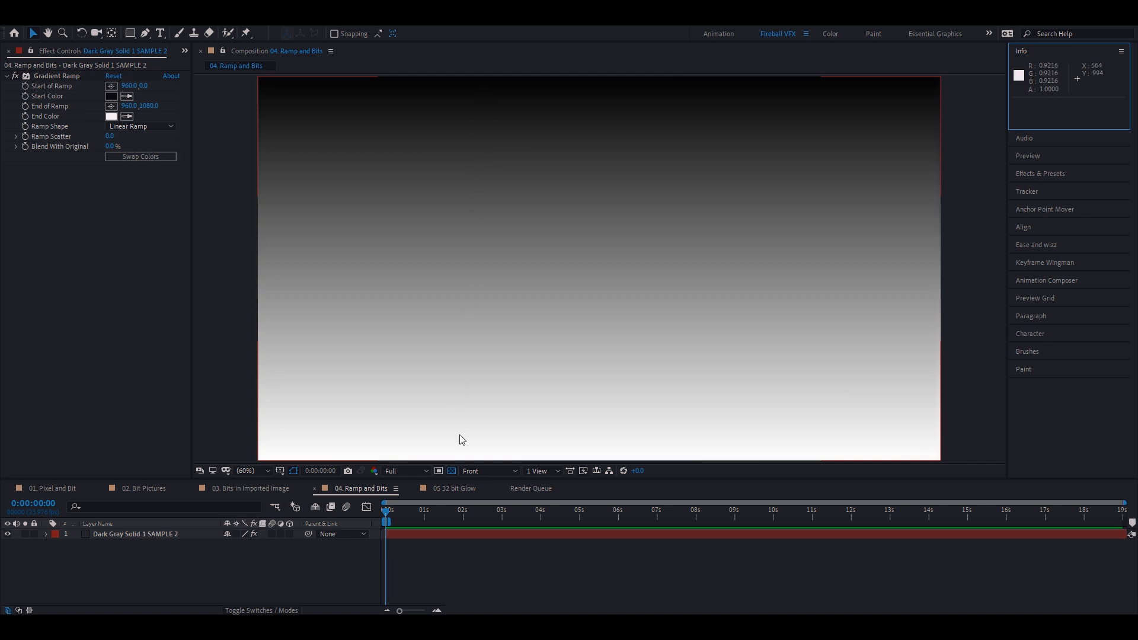
{"action": "mouse_move", "coordinate": [435, 118]}
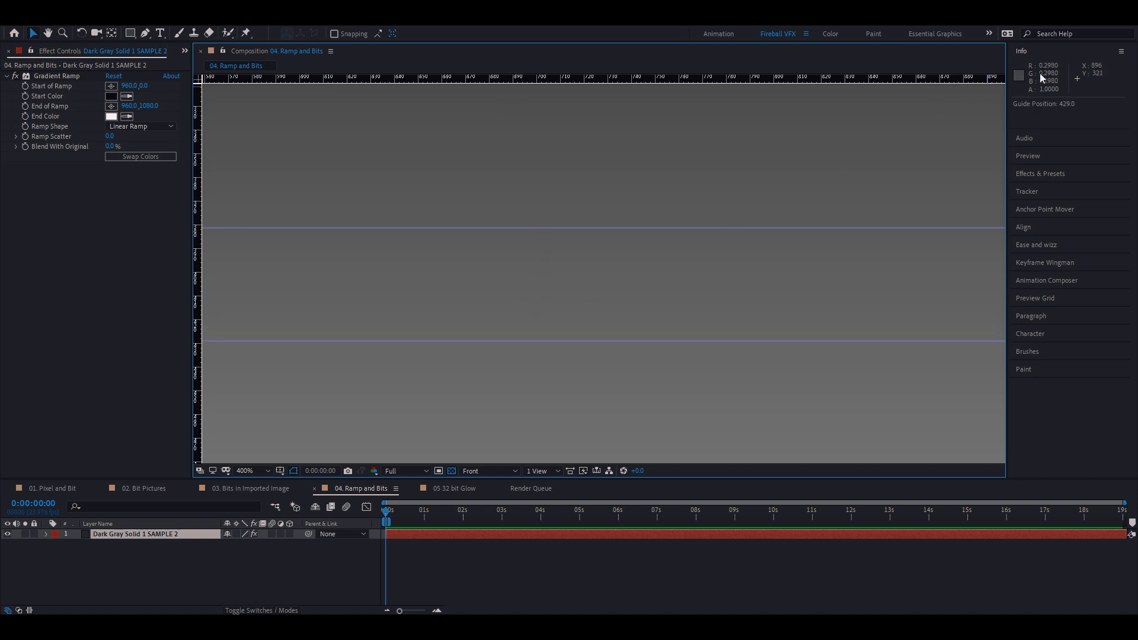
From the Project panel, switch the project to 32 bits per channel
{"action": "left_click", "coordinate": [17, 51]}
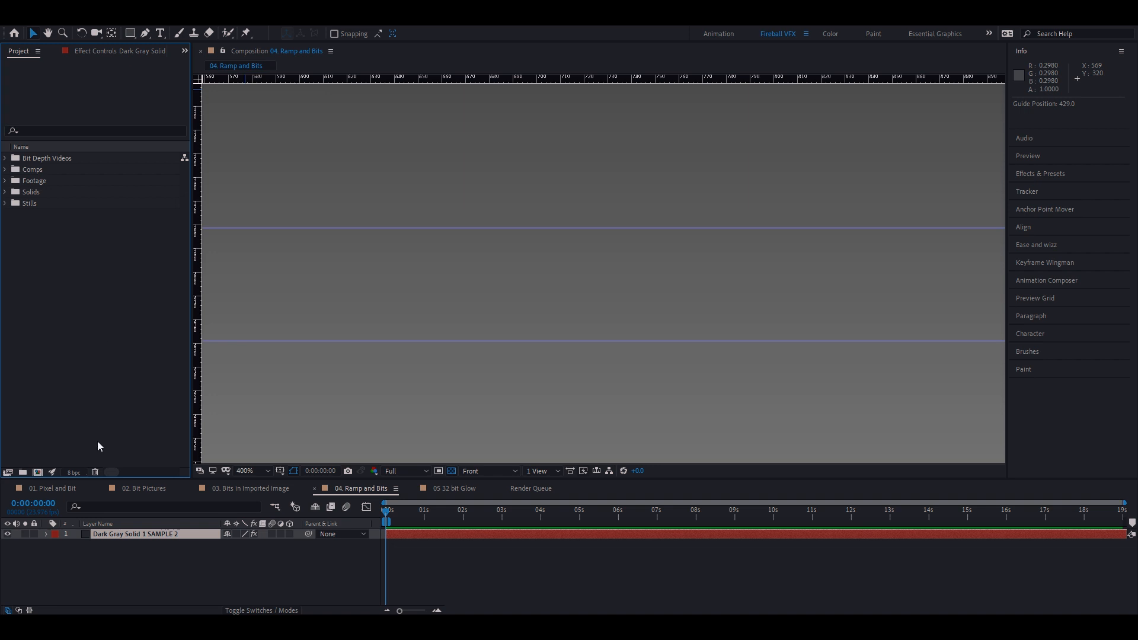
{"action": "mouse_move", "coordinate": [590, 228]}
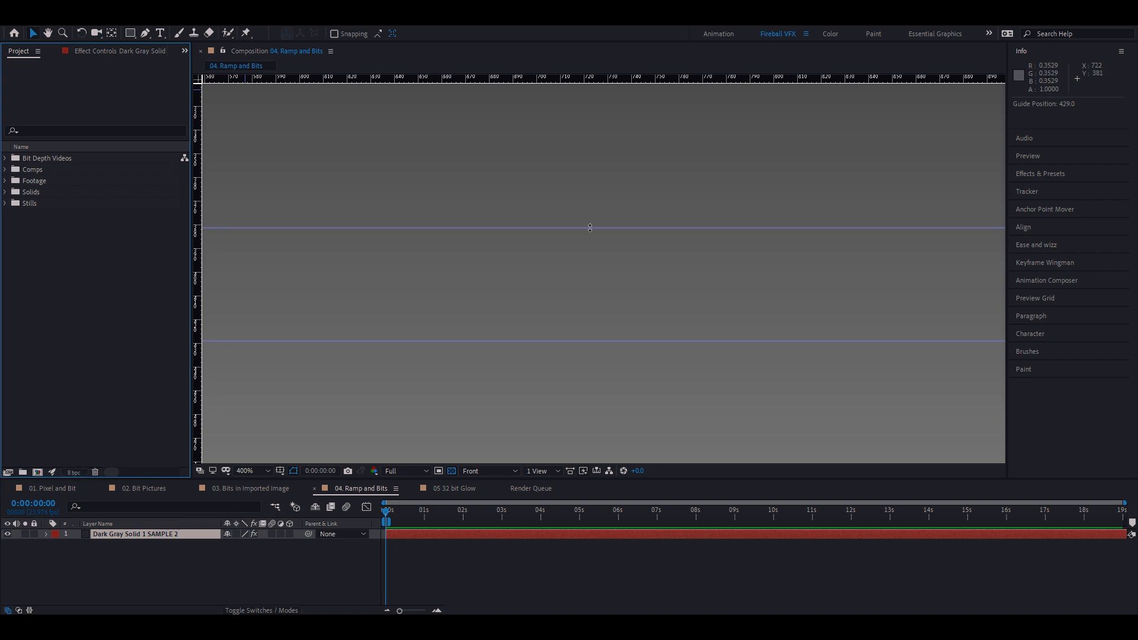
{"action": "mouse_move", "coordinate": [596, 269]}
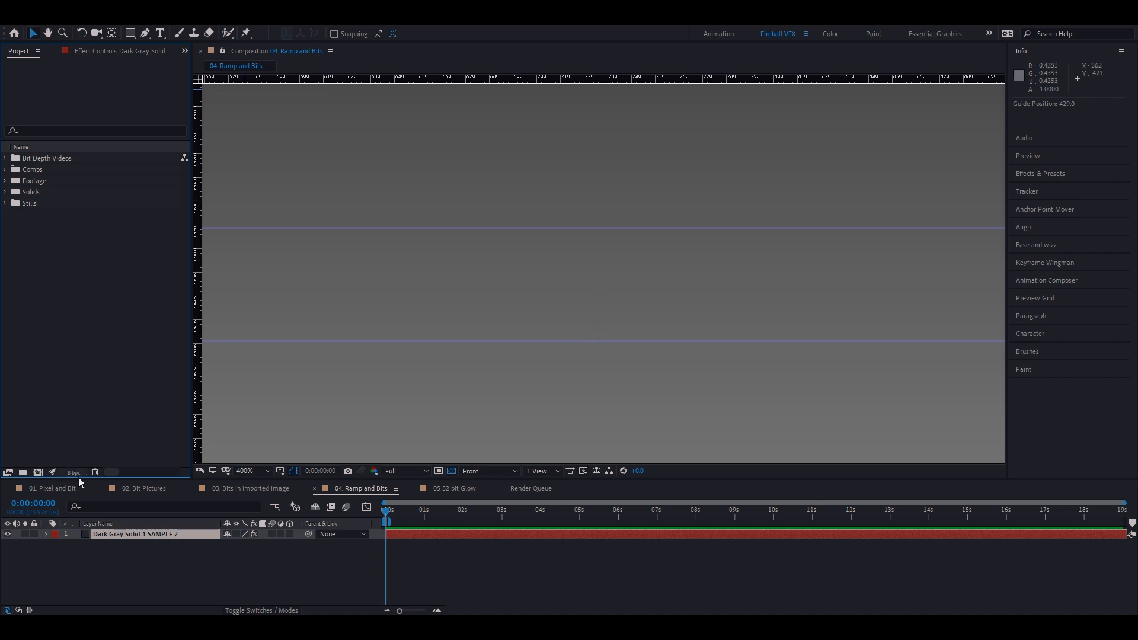
{"action": "left_click", "coordinate": [73, 473]}
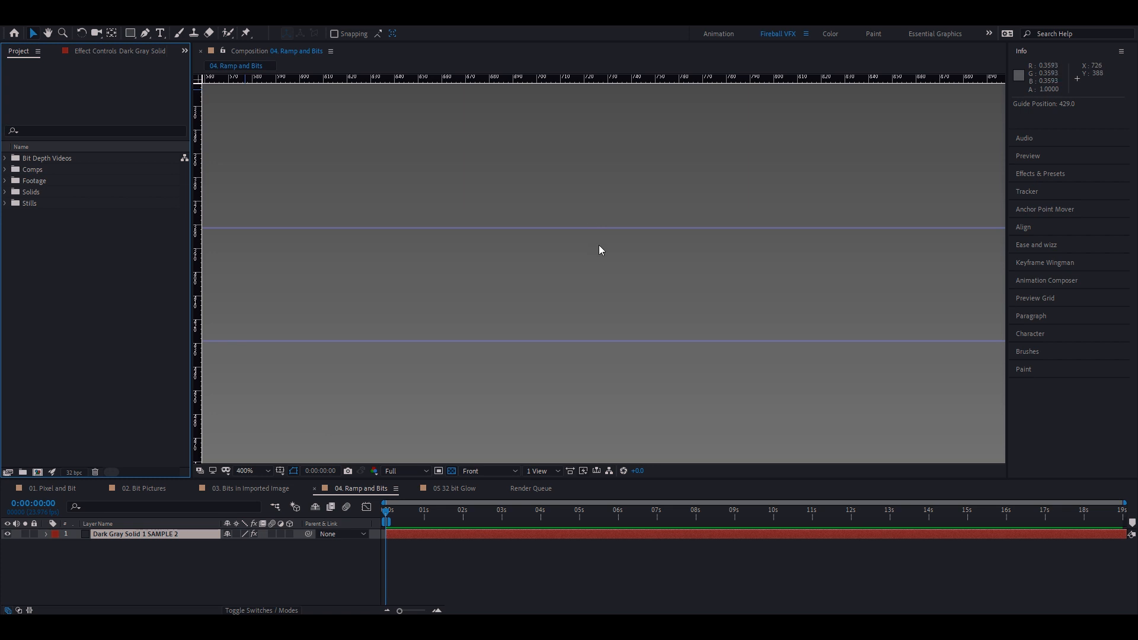
{"action": "mouse_move", "coordinate": [596, 283]}
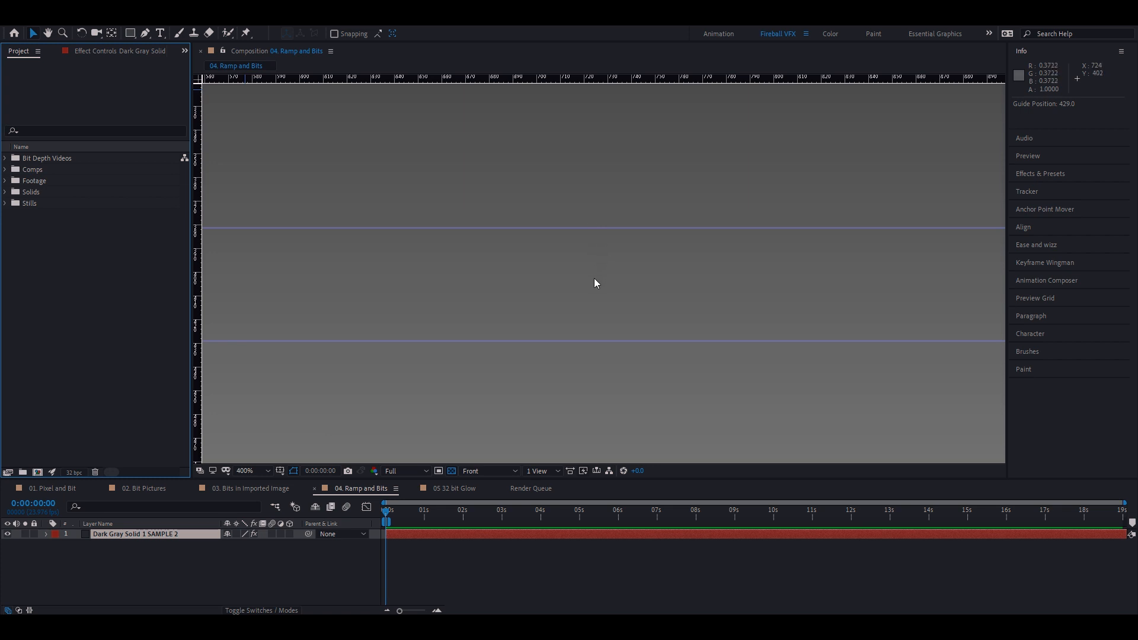
{"action": "mouse_move", "coordinate": [595, 317]}
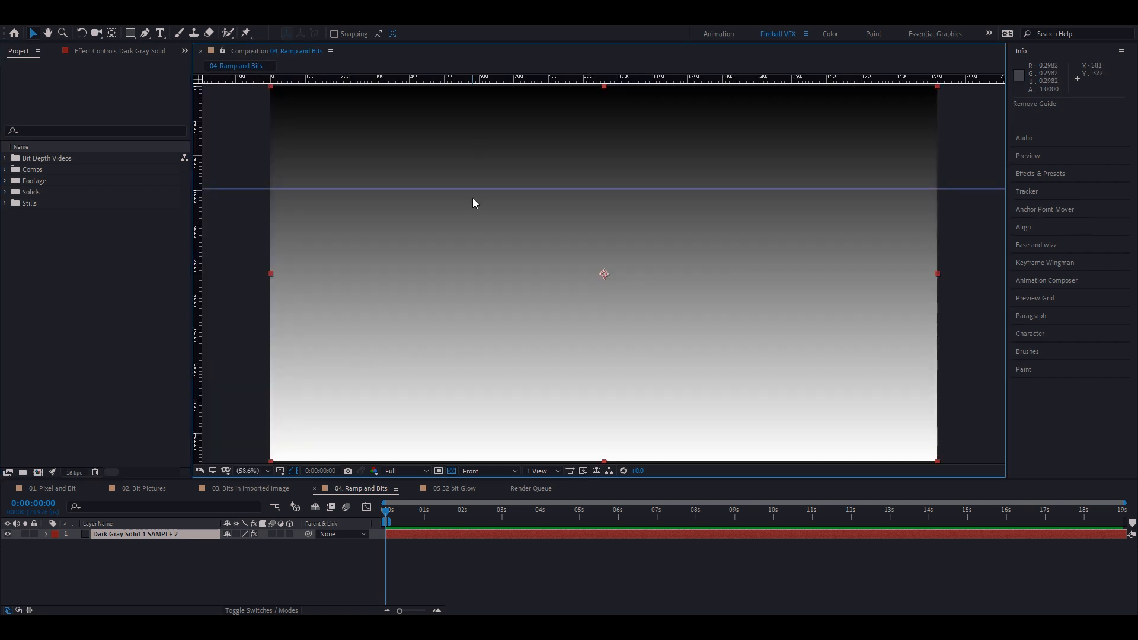
Show the gradient solid's effect settings and return to the Project panel
{"action": "left_click", "coordinate": [111, 96]}
{"action": "type", "text": "curves"}
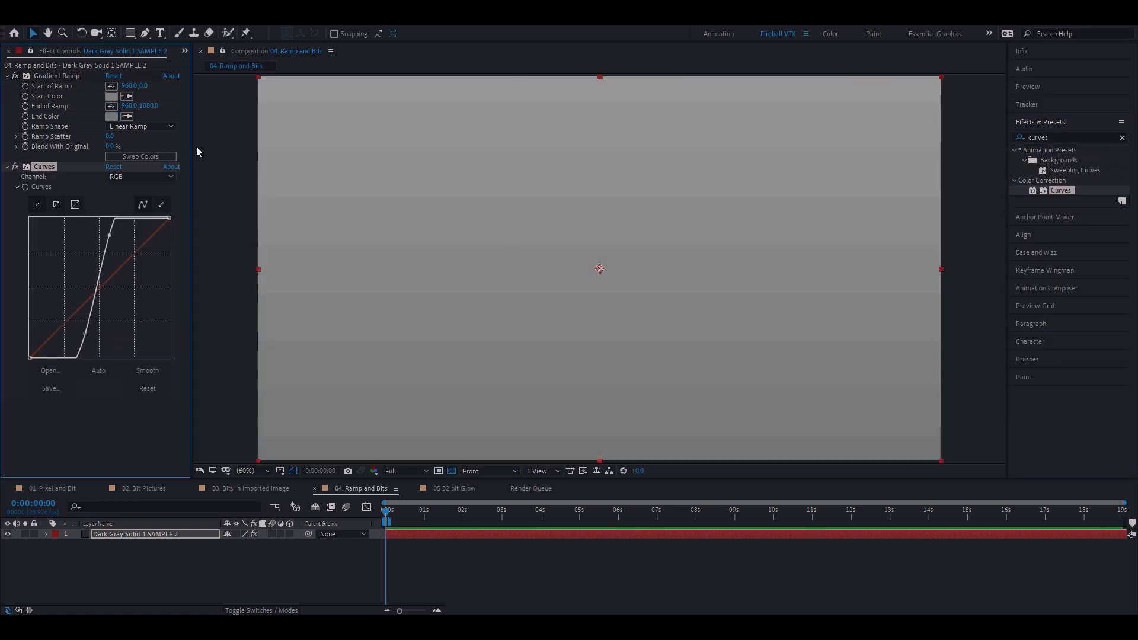
{"action": "left_click", "coordinate": [17, 51]}
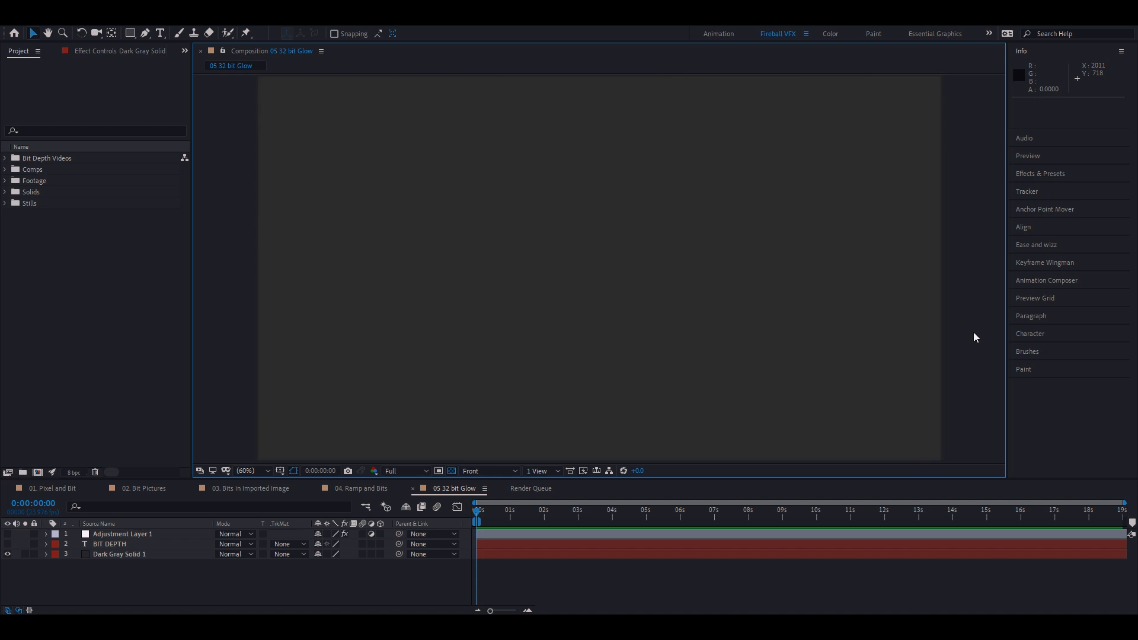
Select the BIT DEPTH text layer and search Effects & Presets for 'glow'
{"action": "left_click", "coordinate": [109, 544]}
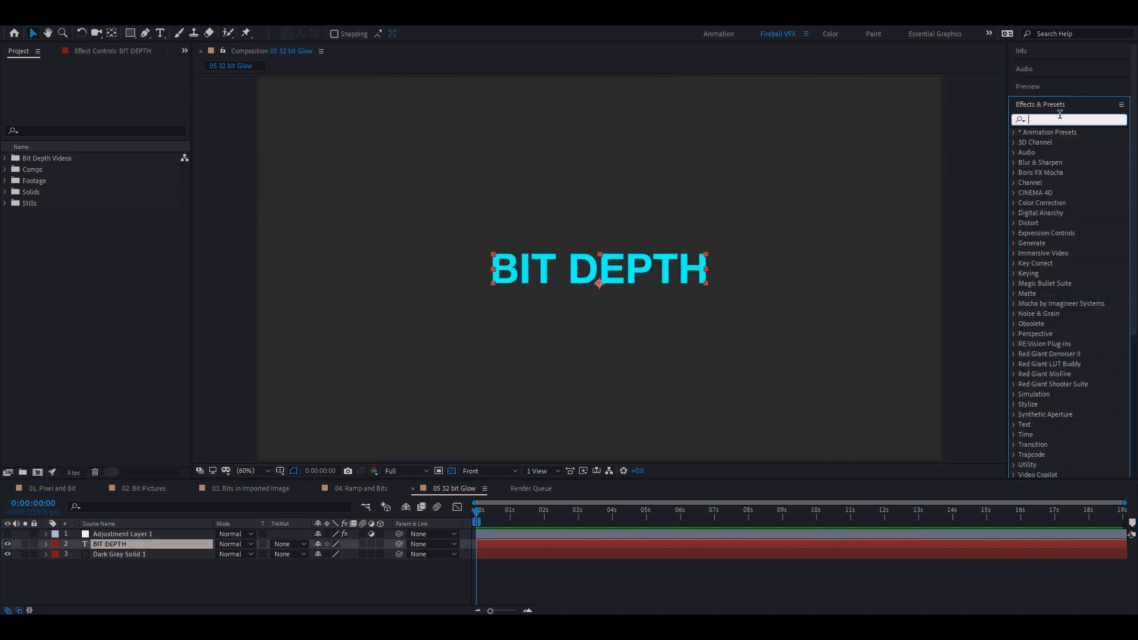
{"action": "type", "text": "glow"}
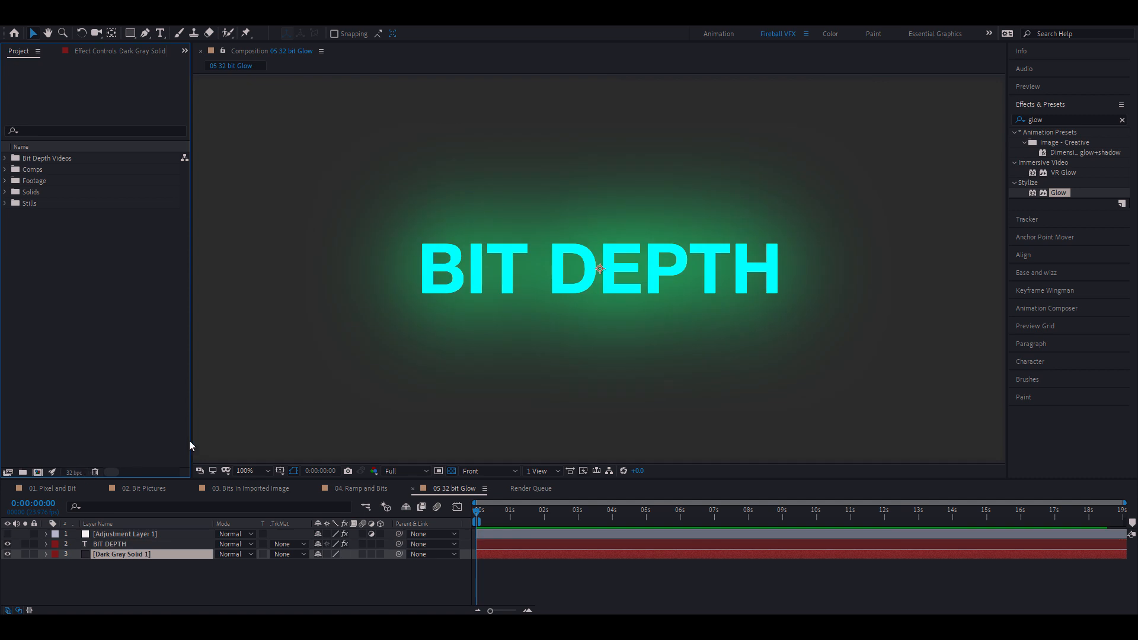
{"action": "mouse_move", "coordinate": [793, 237]}
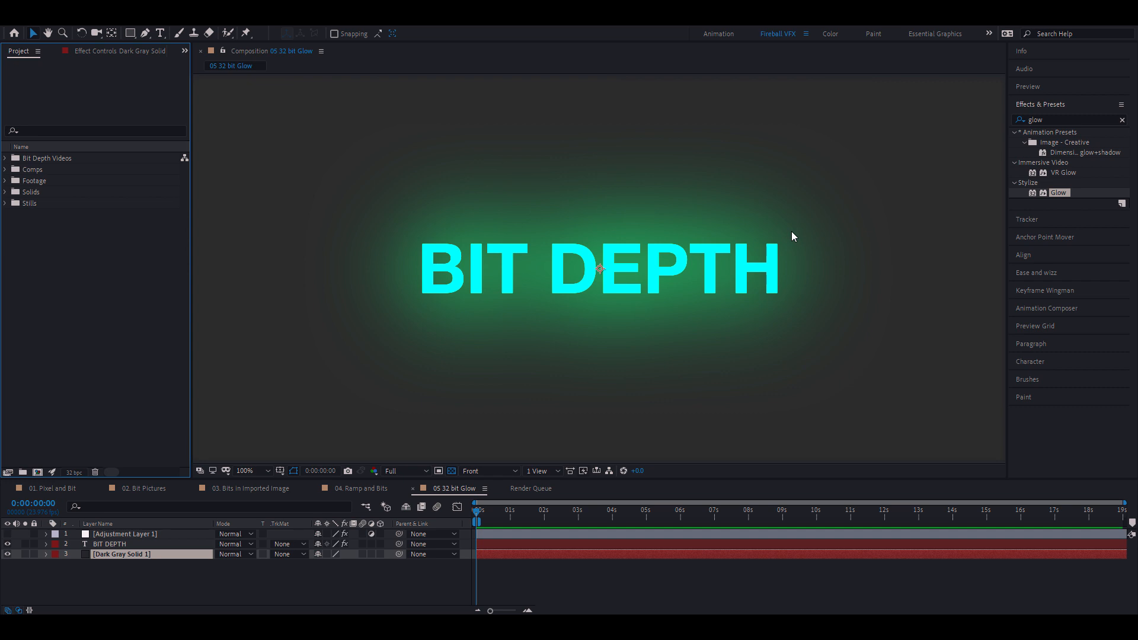
{"action": "mouse_move", "coordinate": [950, 121]}
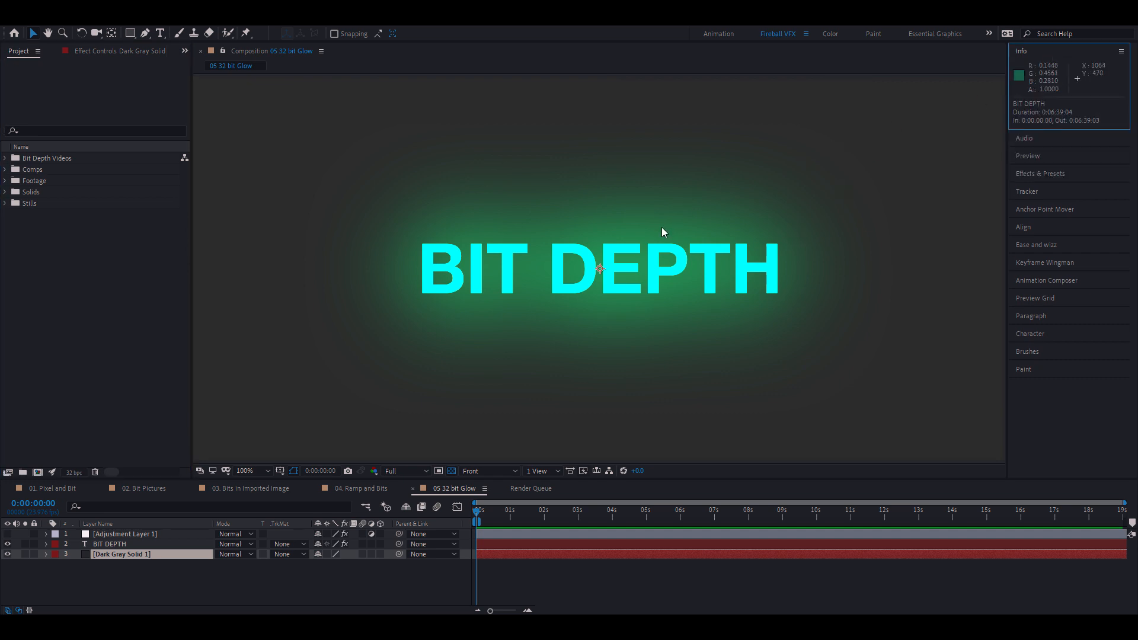
Compare the glow at 16 and 32 bpc, then select BIT DEPTH to show its Glow settings
{"action": "left_click", "coordinate": [74, 473]}
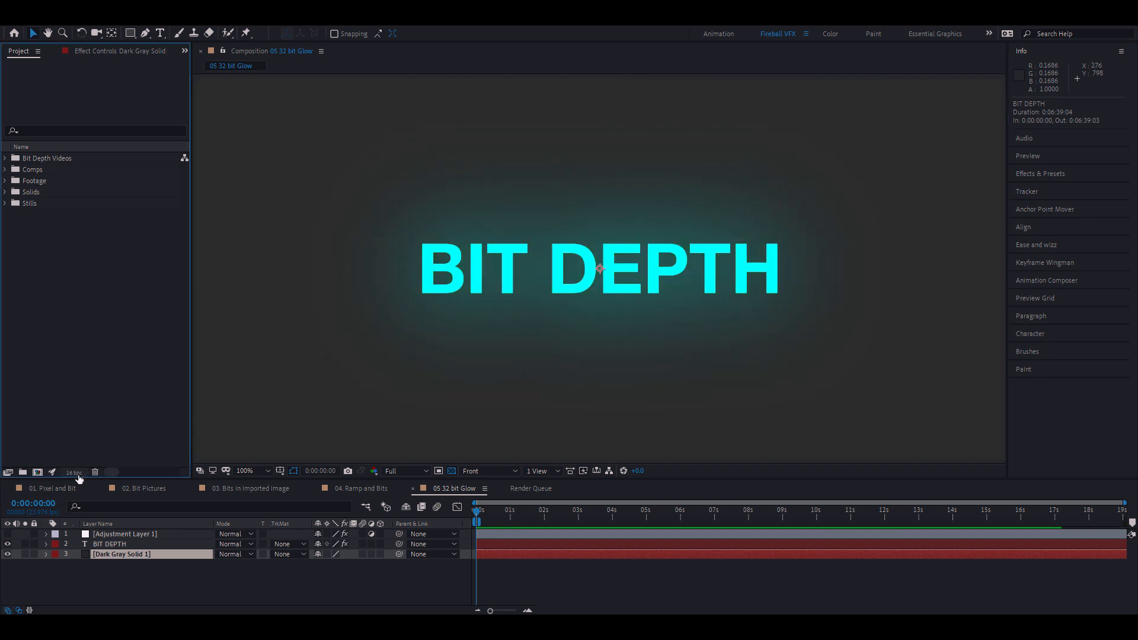
{"action": "mouse_move", "coordinate": [713, 261]}
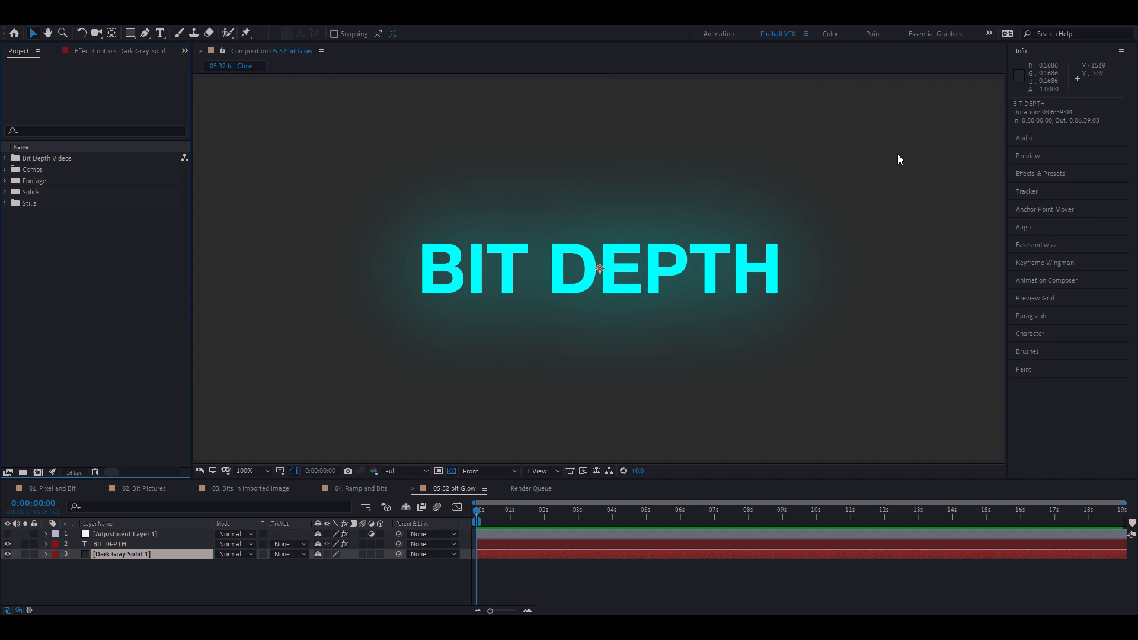
{"action": "mouse_move", "coordinate": [710, 261]}
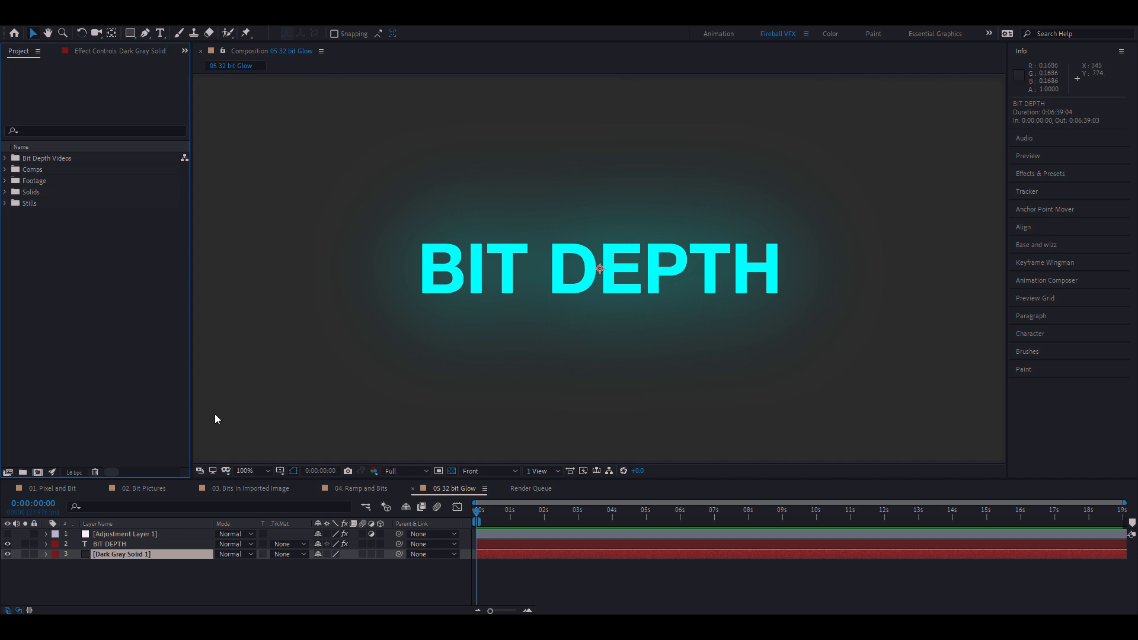
{"action": "left_click", "coordinate": [72, 473]}
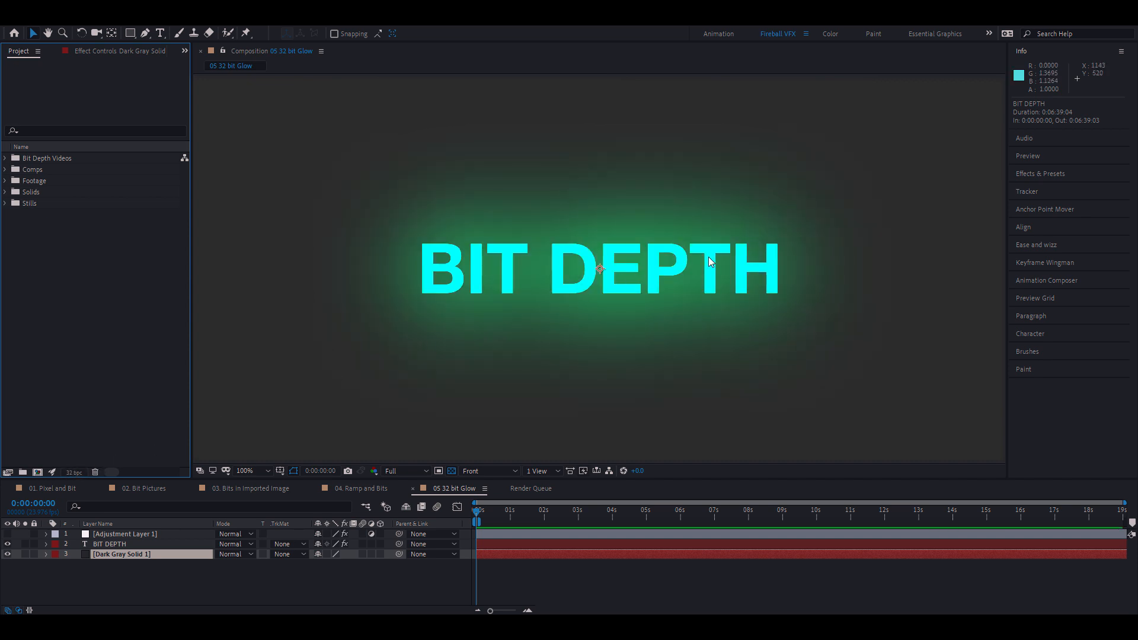
{"action": "left_click", "coordinate": [109, 544]}
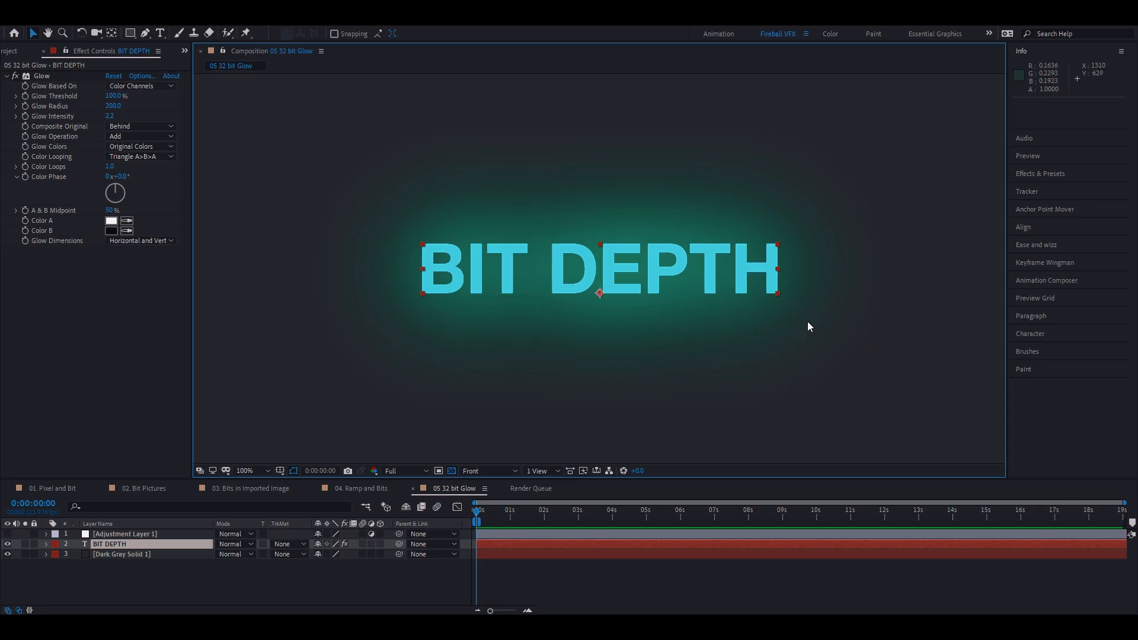
Type 'expo' toward exporting the 32 bit Glow composition
{"action": "type", "text": "expo"}
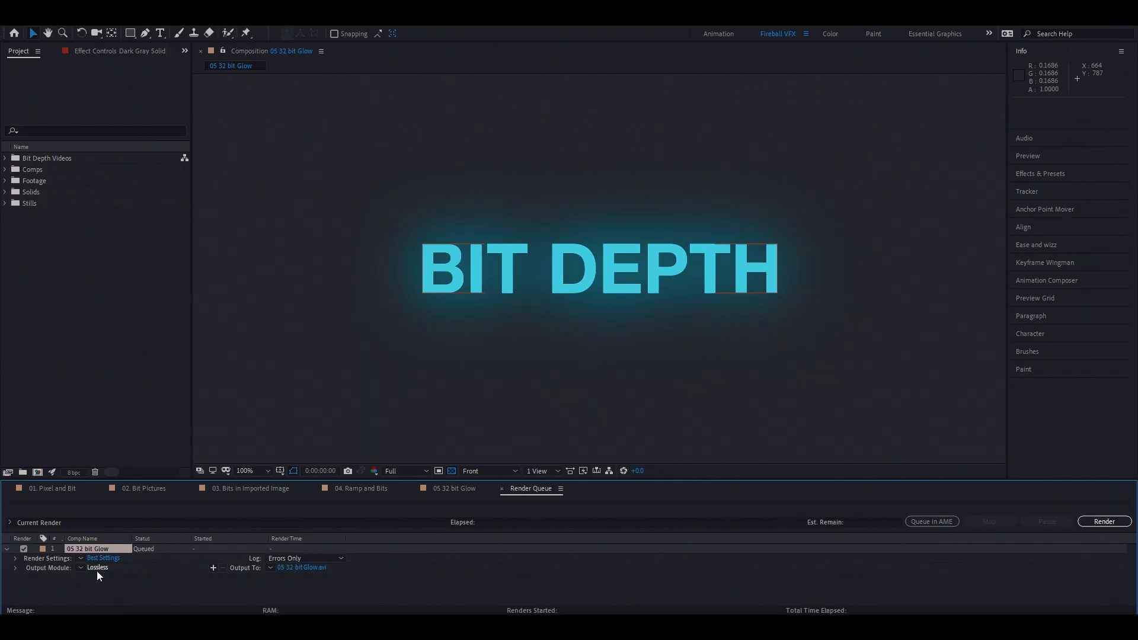
In Output Module Settings, try AVI with the V210 10-bit YUV codec at Trillions of Colors
{"action": "left_click", "coordinate": [98, 568]}
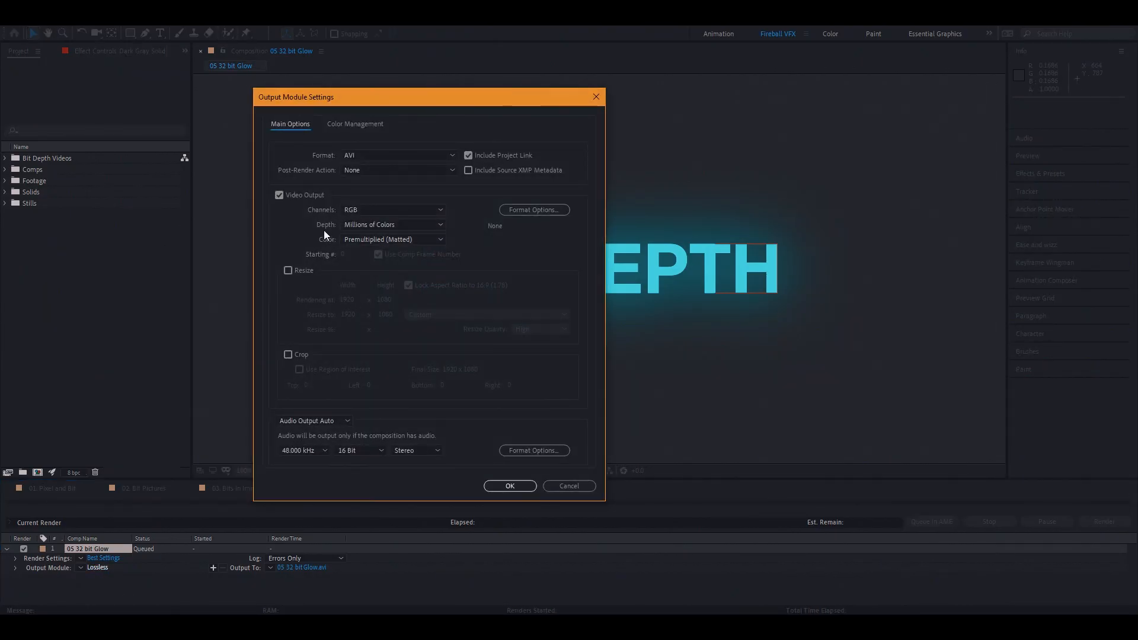
{"action": "left_click", "coordinate": [393, 224]}
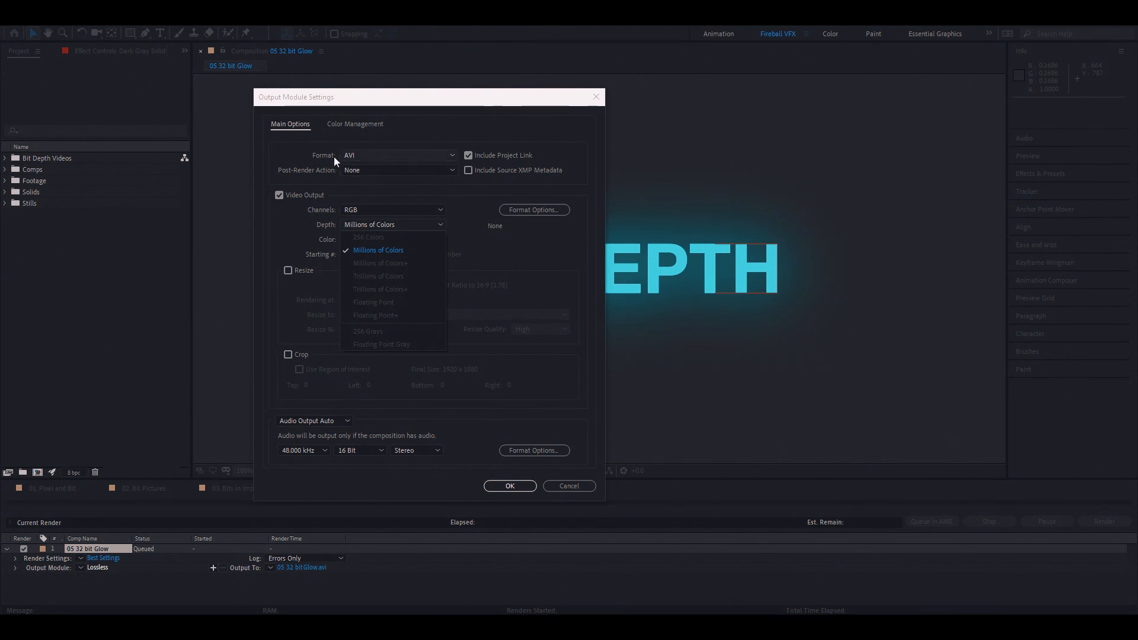
{"action": "mouse_move", "coordinate": [422, 226]}
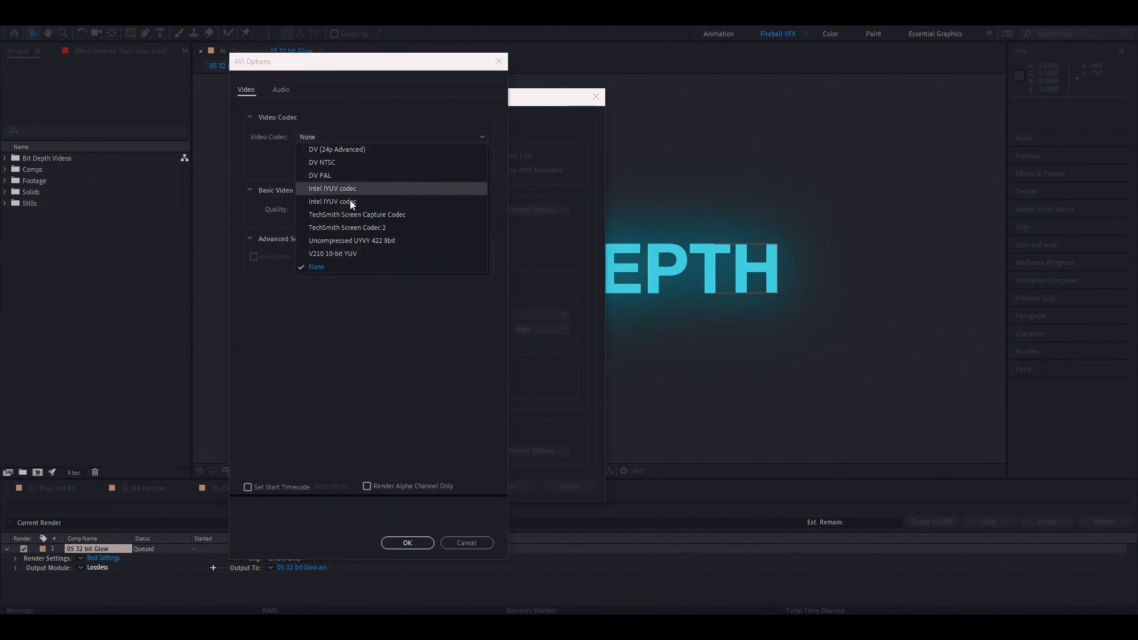
{"action": "left_click", "coordinate": [332, 254]}
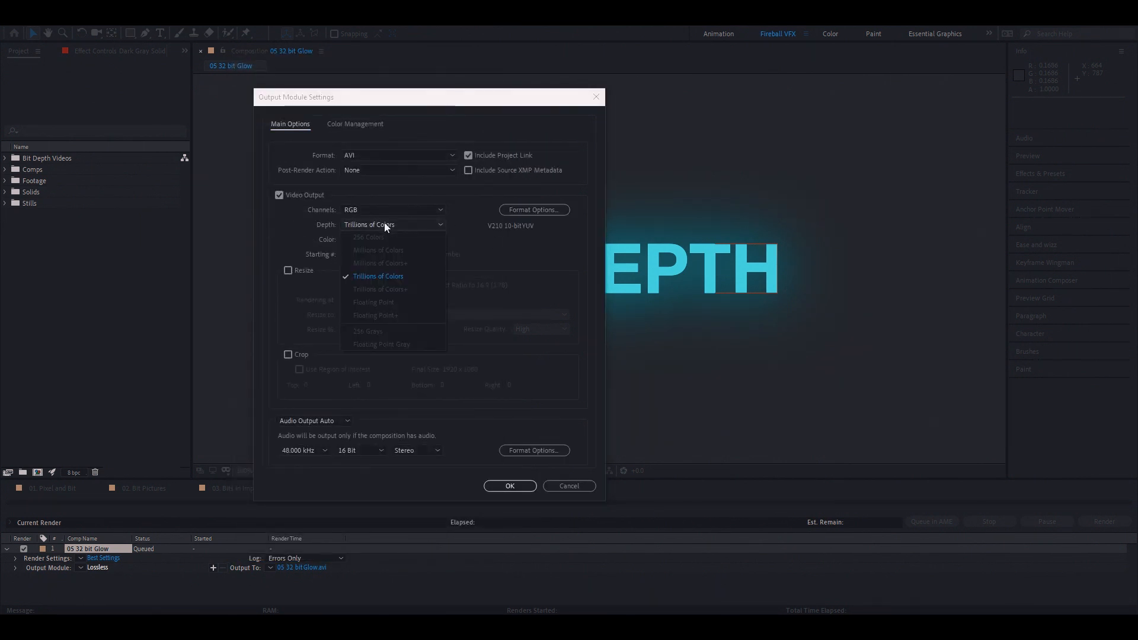
{"action": "left_click", "coordinate": [377, 276]}
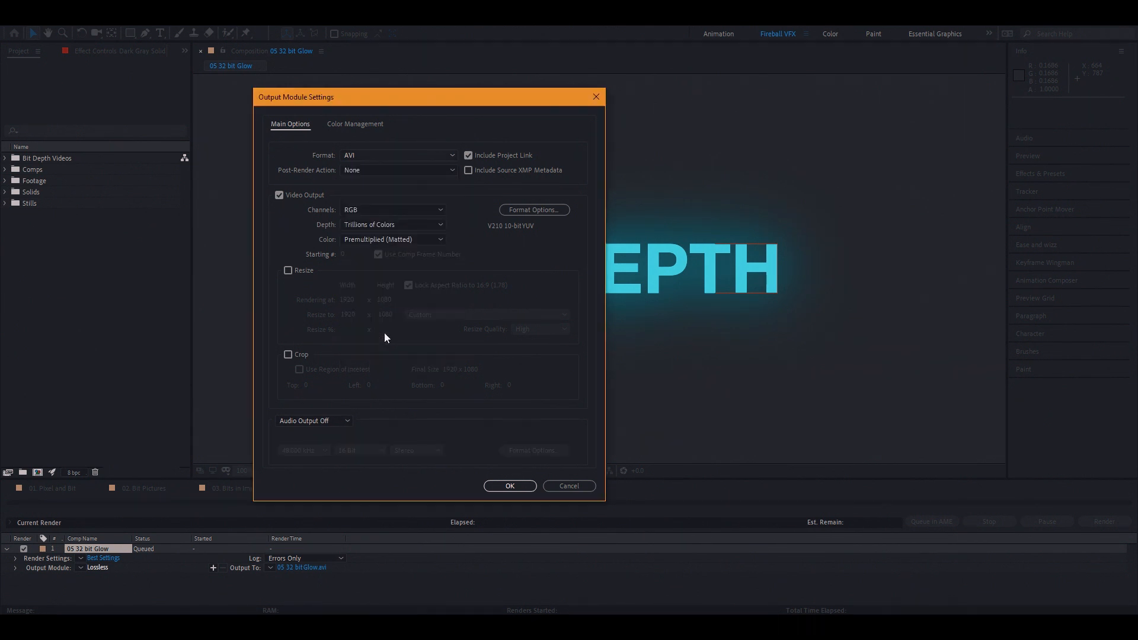
Try Targa and TIFF Sequence, then settle on OpenEXR Sequence at Floating Point depth
{"action": "left_click", "coordinate": [398, 154]}
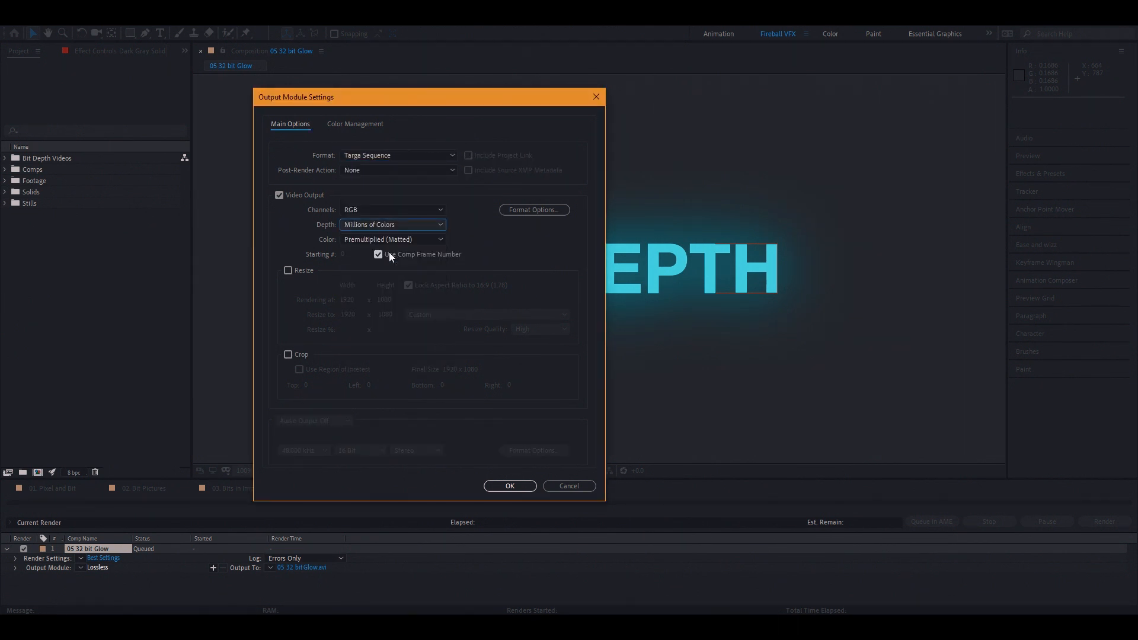
{"action": "left_click", "coordinate": [392, 224]}
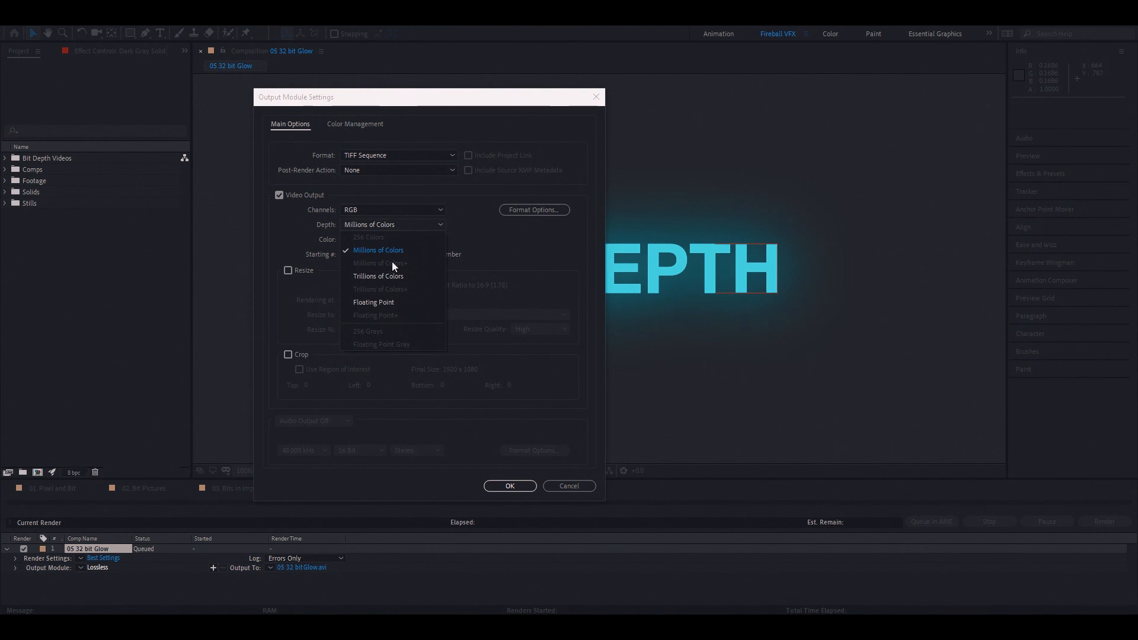
{"action": "left_click", "coordinate": [374, 302]}
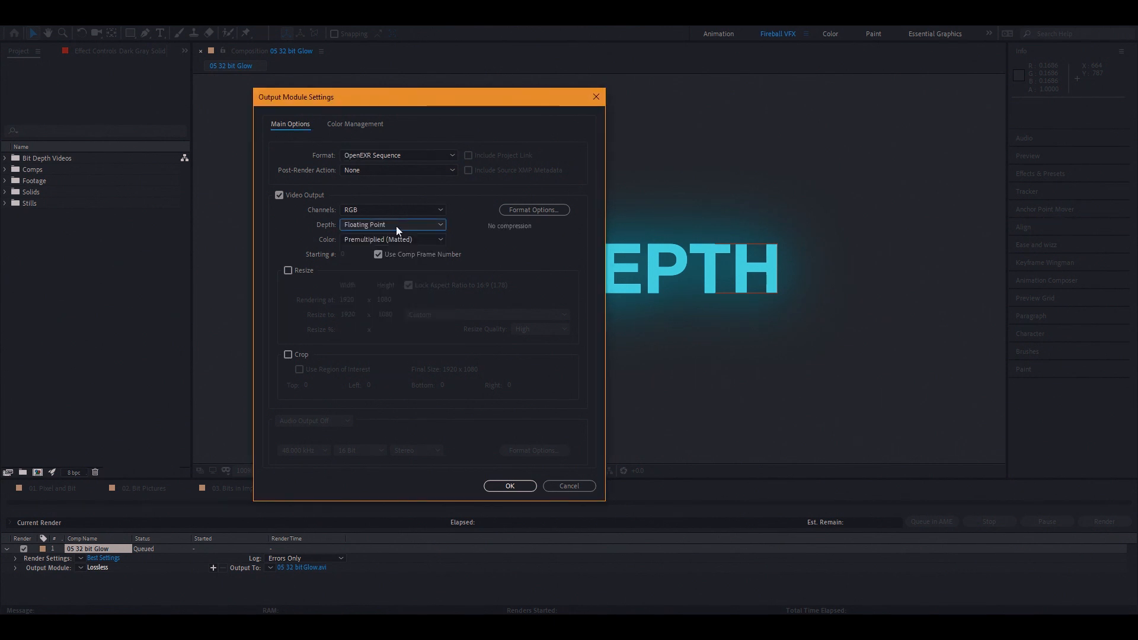